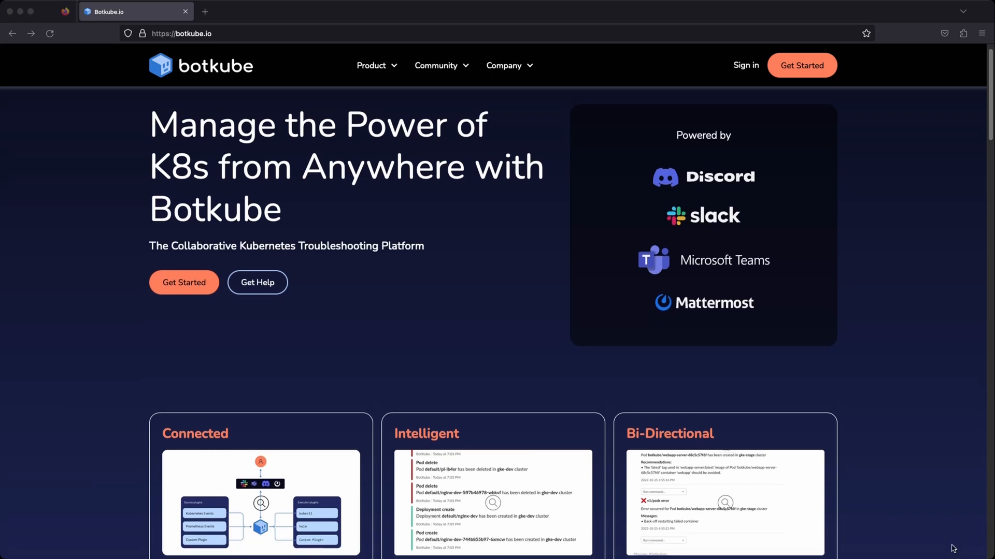
Describe the nginx pod from its alert, then ask Nebula-West for kube-system pods.
scroll("down", 3)
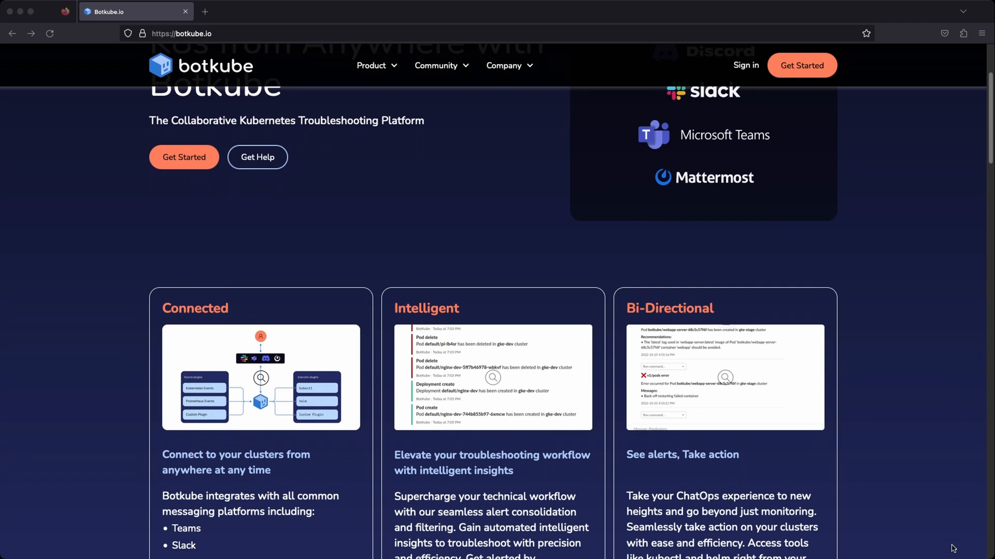
scroll("down", 3)
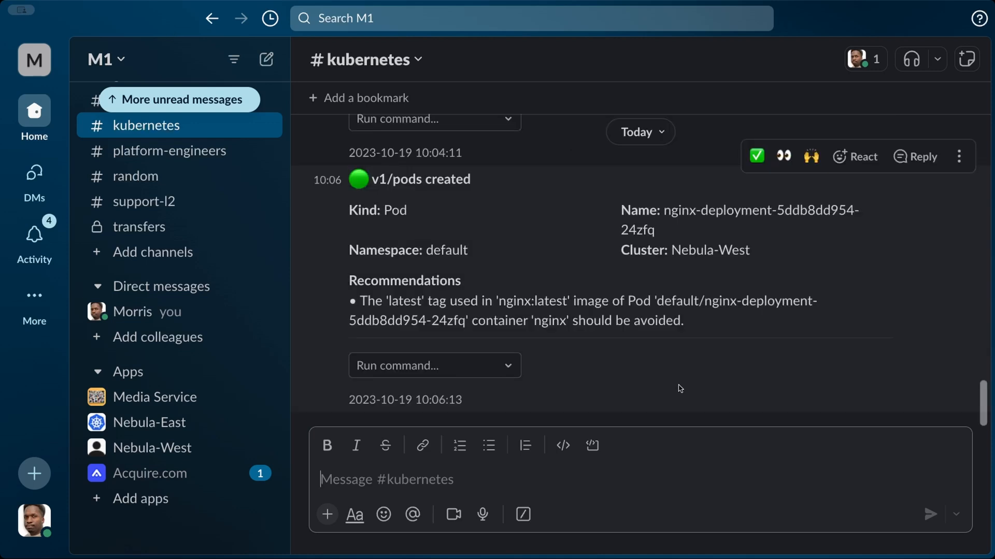
left_click(425, 365)
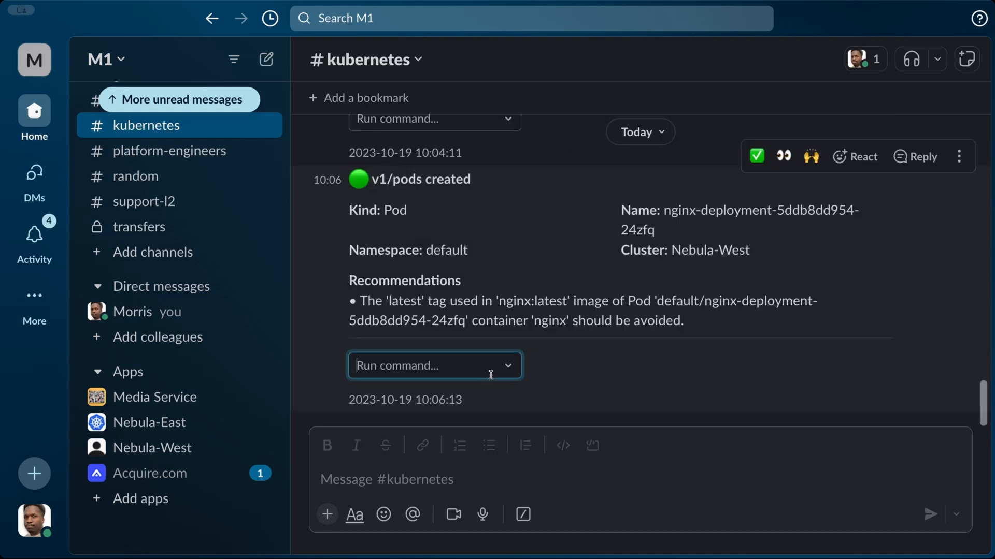
left_click(435, 365)
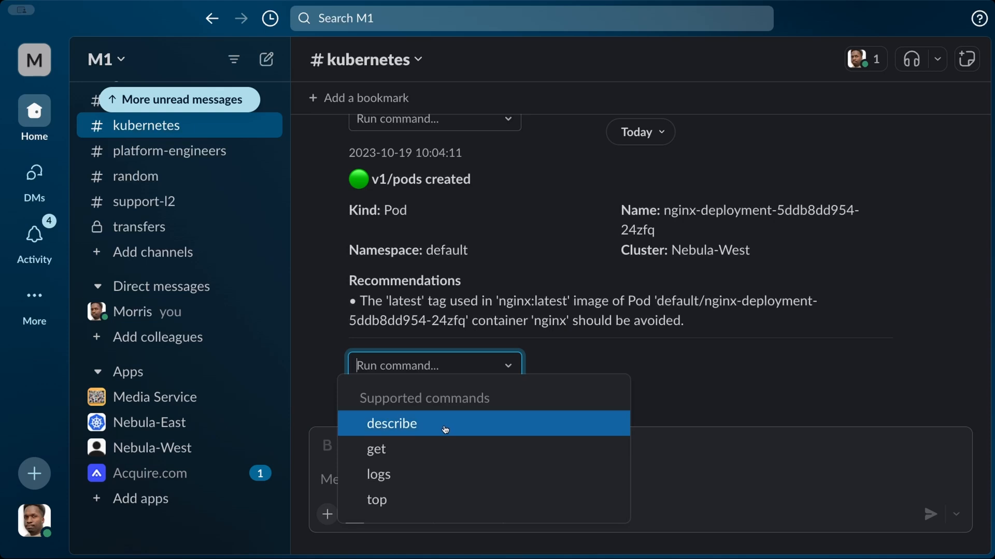
left_click(391, 423)
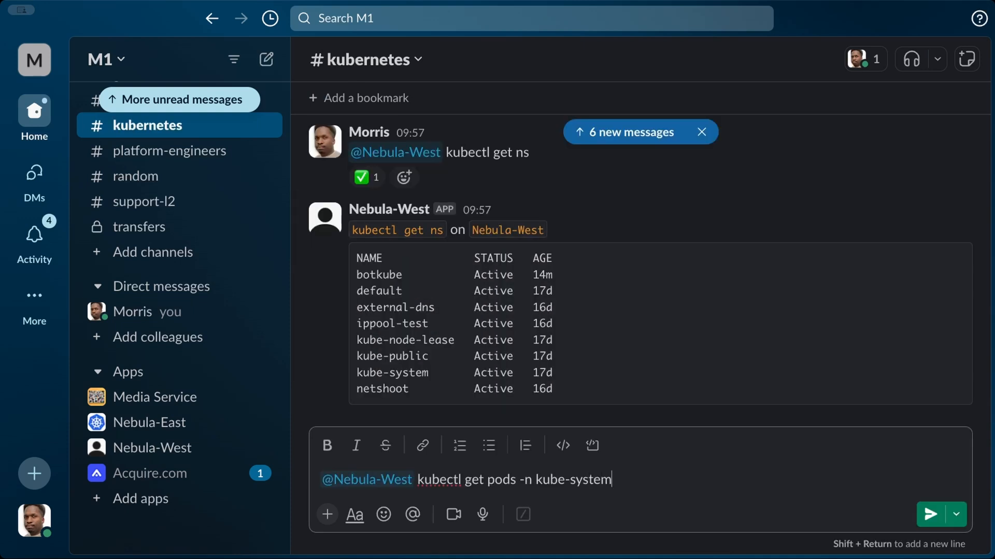
left_click(929, 515)
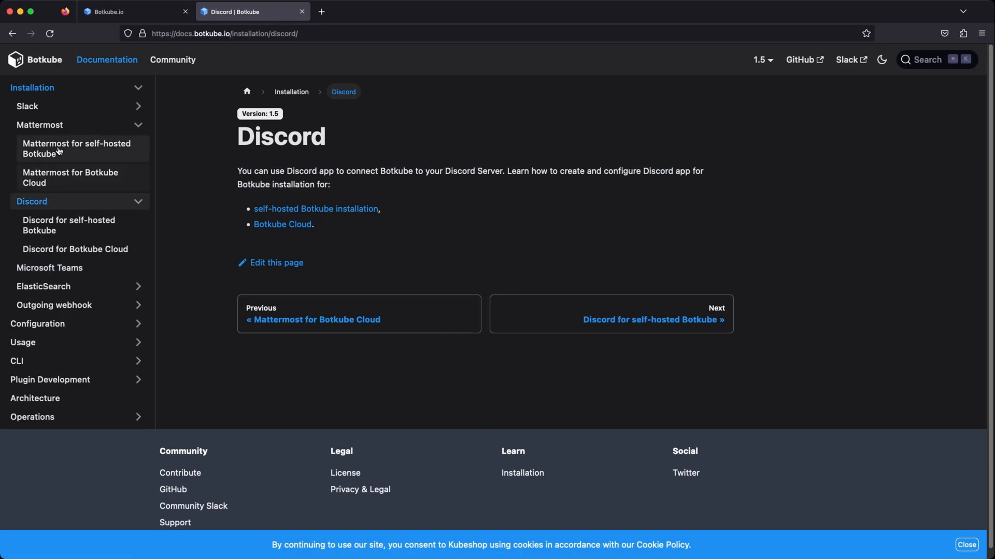
Open 'Mattermost for self-hosted Botkube' from the Installation sidebar.
left_click(40, 125)
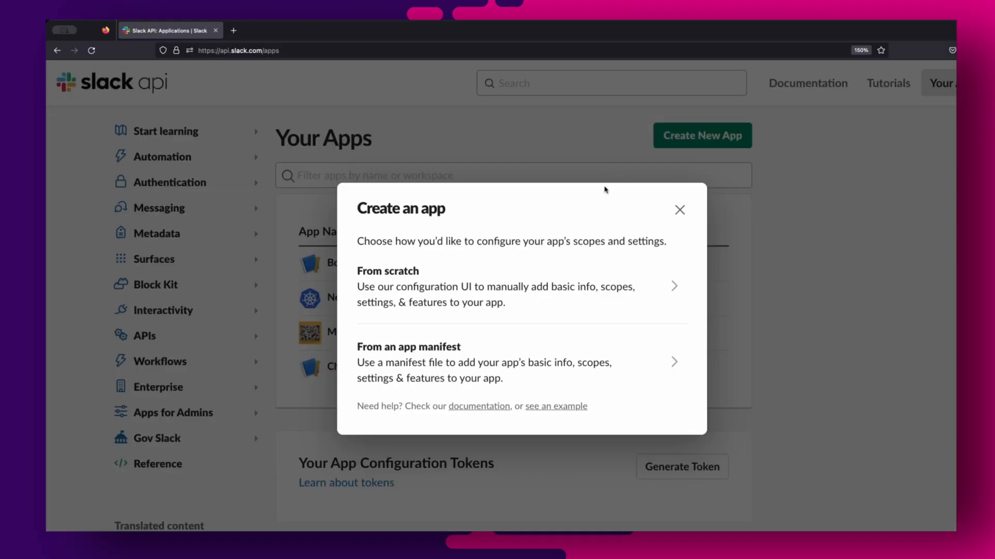
Create the Nebula-West app from a manifest and open OAuth & Permissions for its token.
left_click(409, 347)
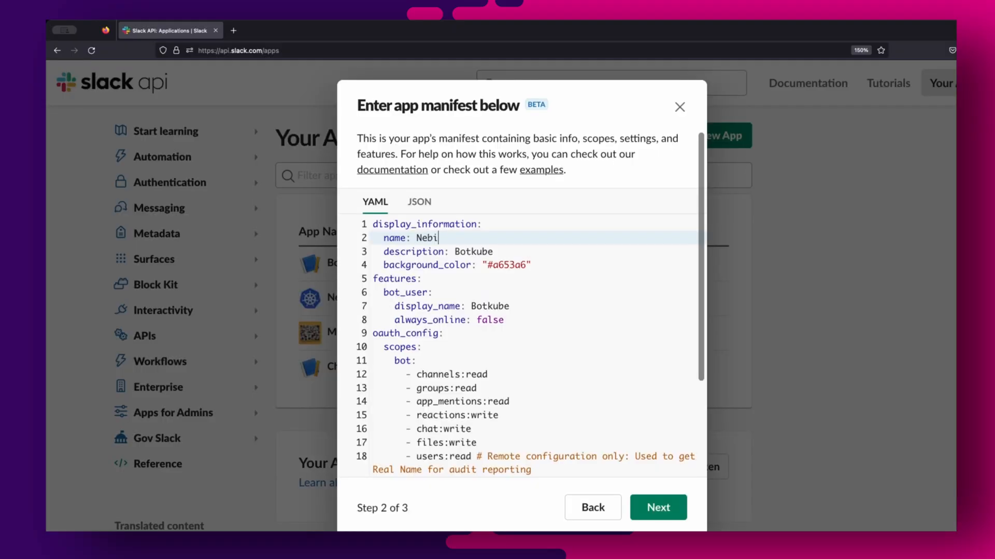
key("Backspace")
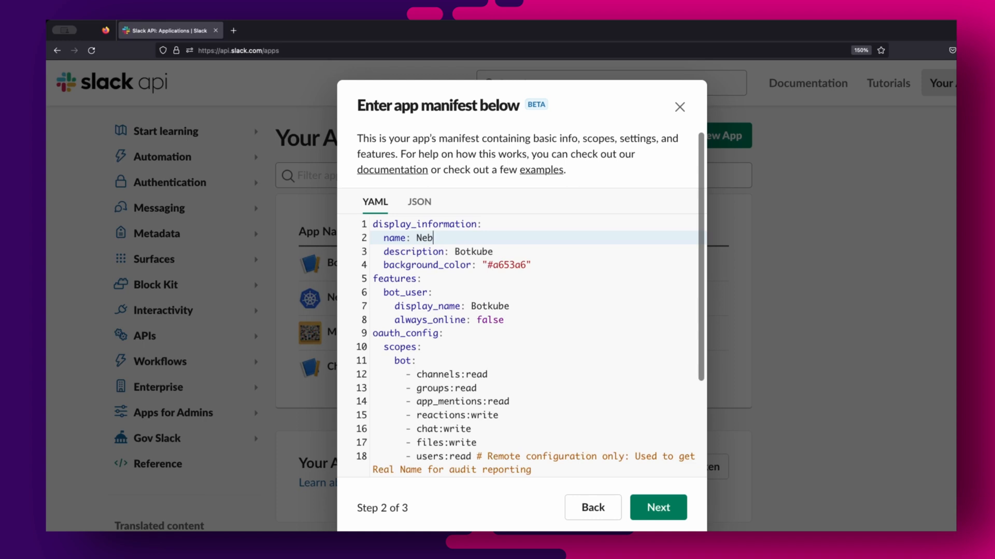
type("ula-")
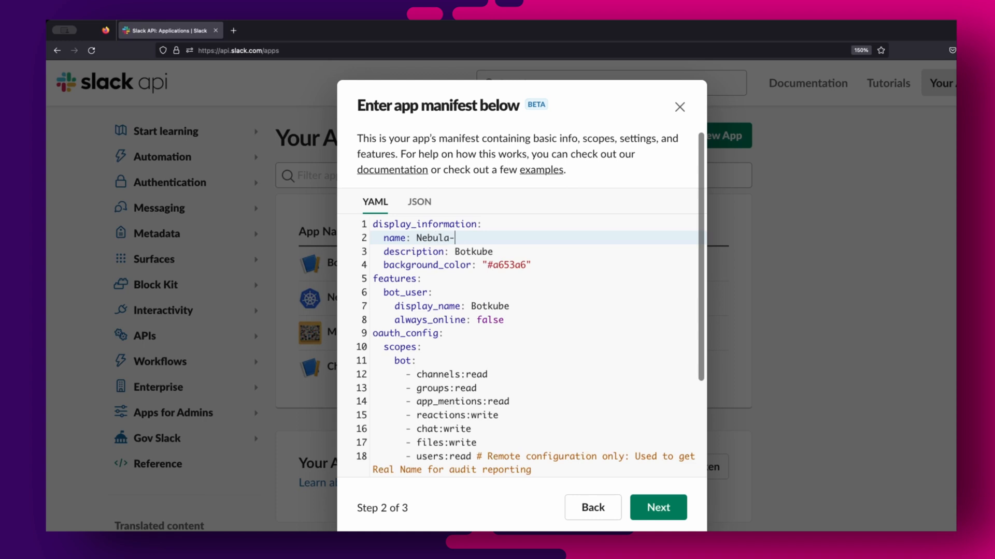
type("West")
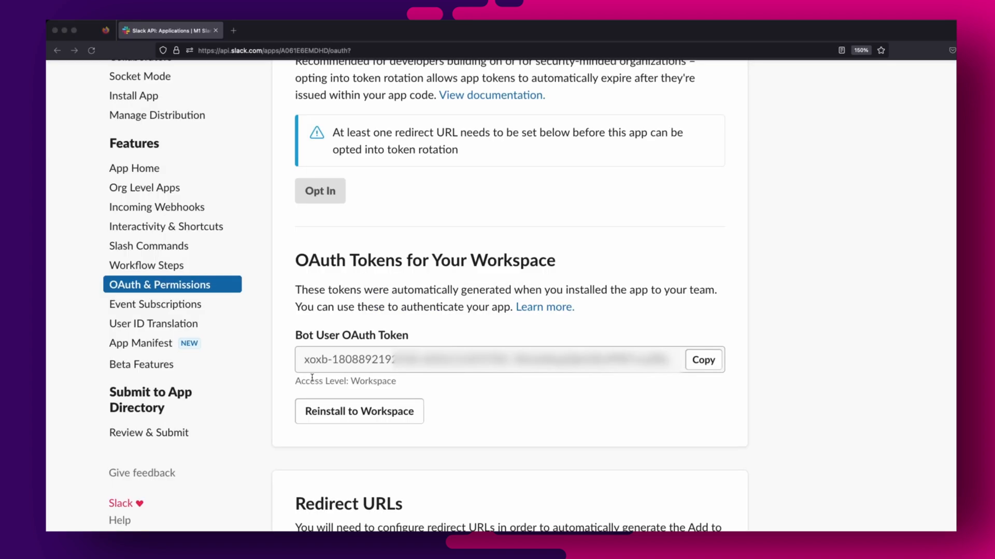
mouse_move(830, 52)
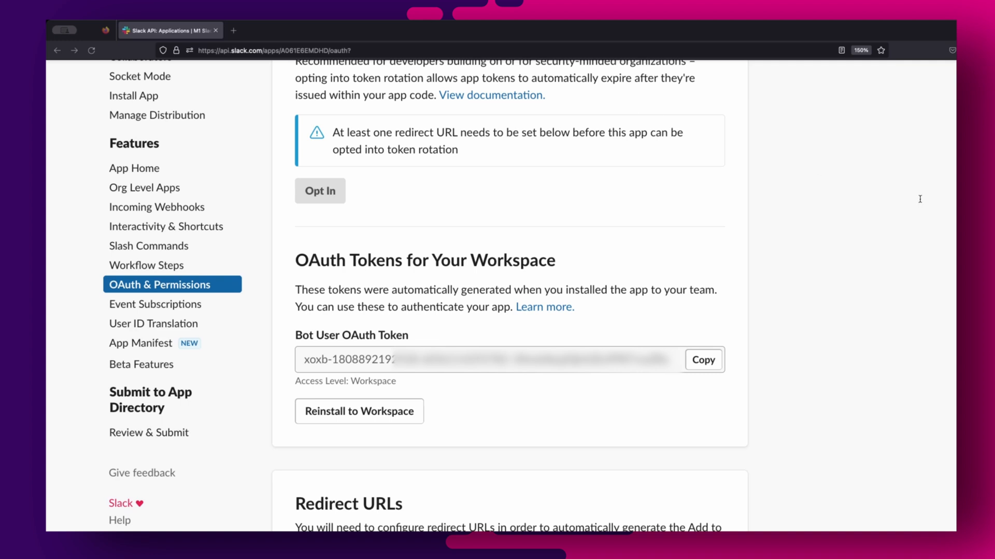
left_click(703, 359)
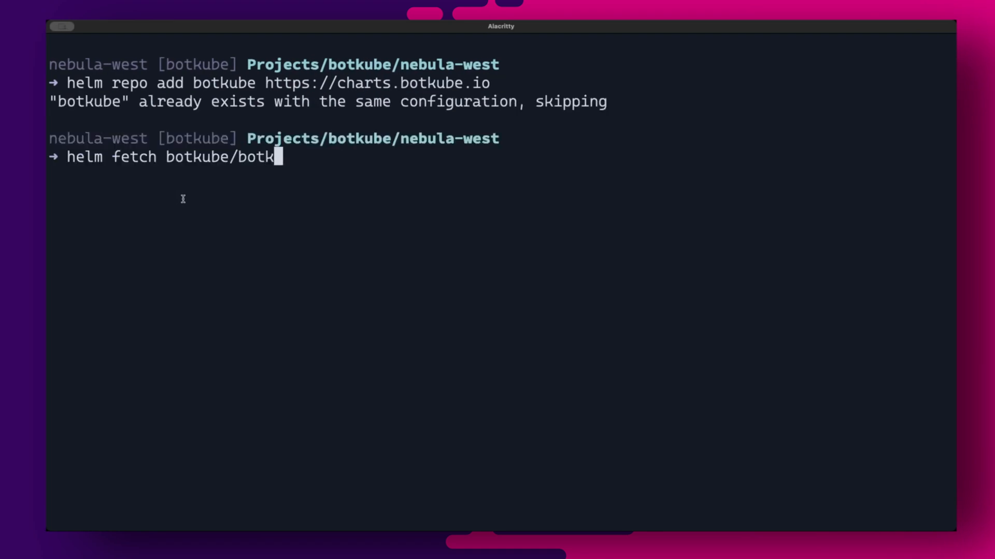
Run 'helm fetch botkube/botkube --untar' and list the folder contents with ls.
type("ube --untar")
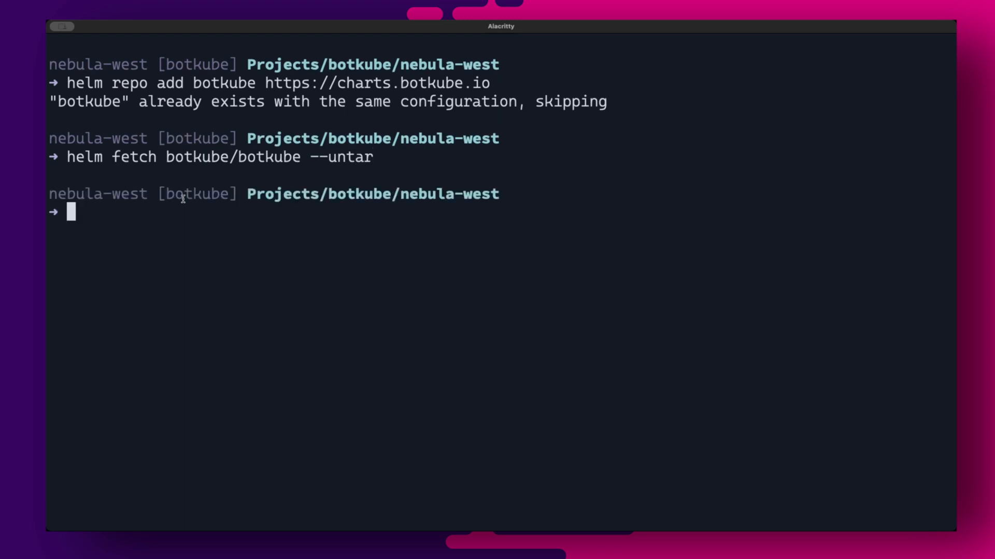
type("ls")
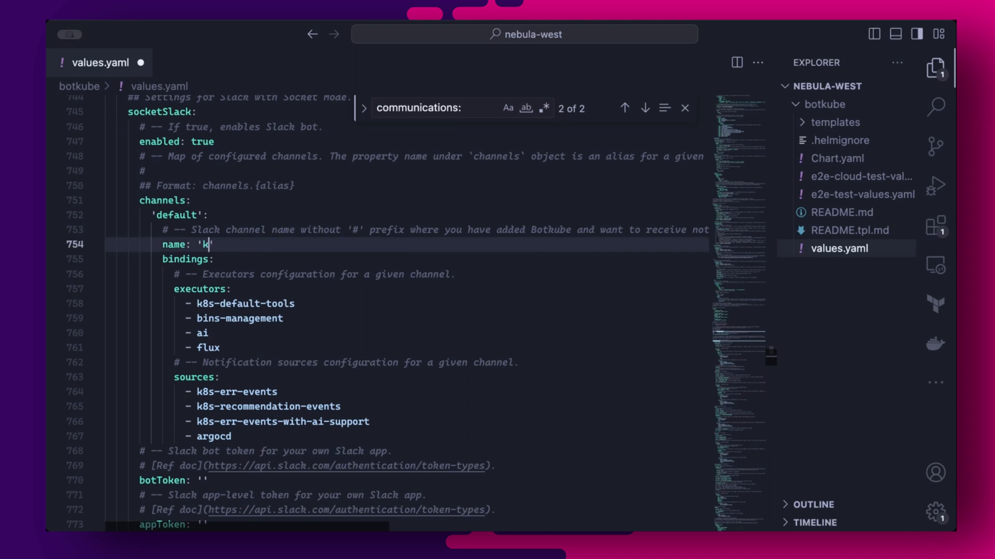
Set the socketSlack default channel name to 'kubernetes' in values.yaml.
type("uberne")
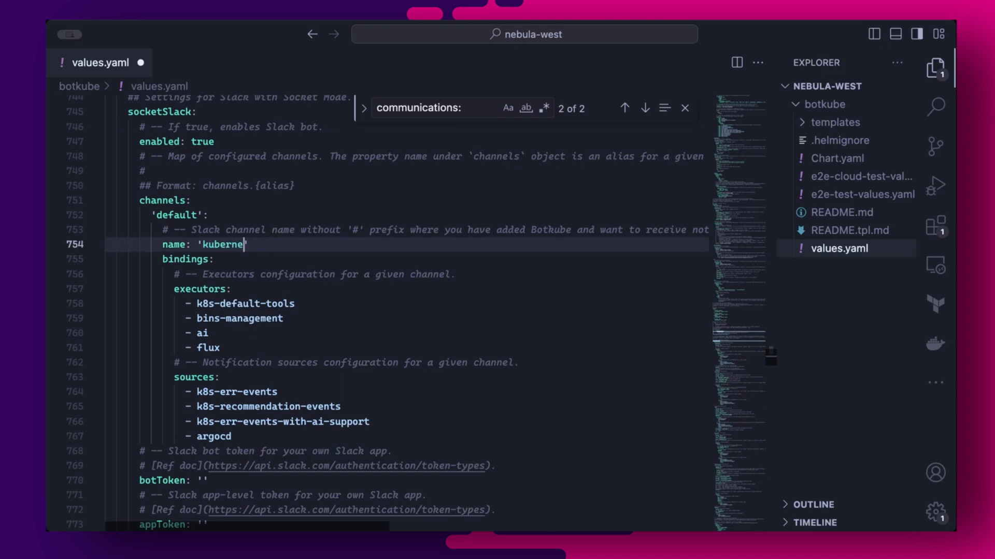
type("tes")
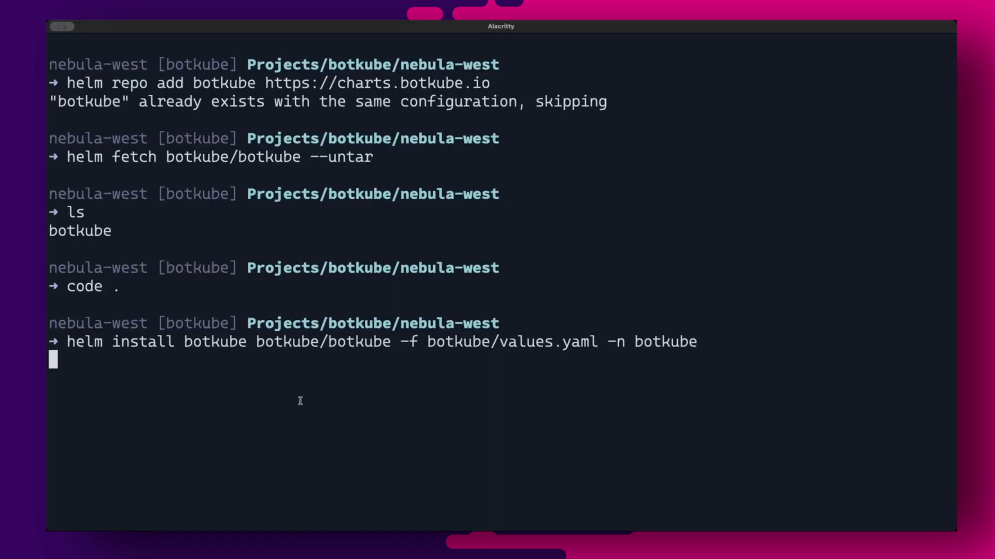
Install Botkube into namespace botkube with botkube/values.yaml and check pods with 'kubectl get pods'.
type("kubectl get pods")
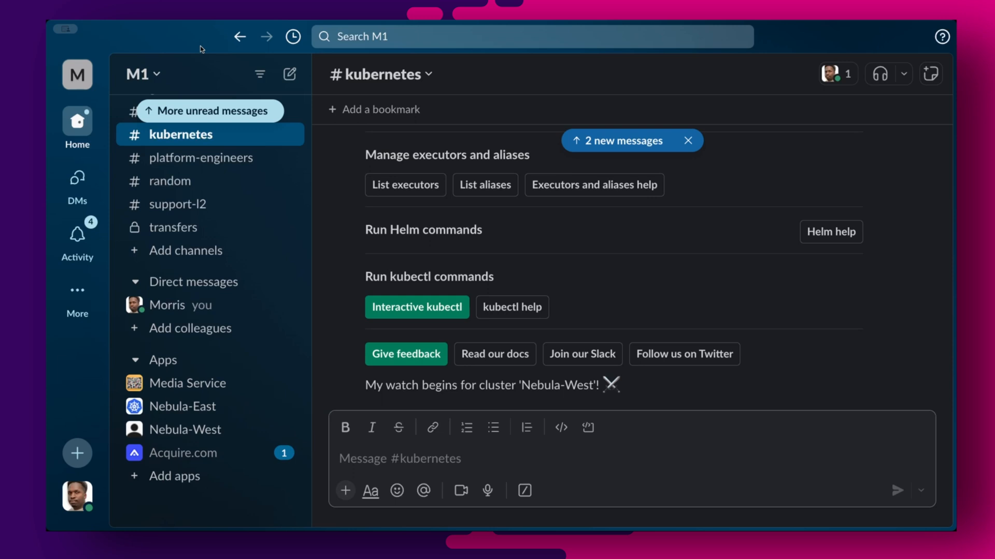
type("@Nebula-West kubectl get nodes")
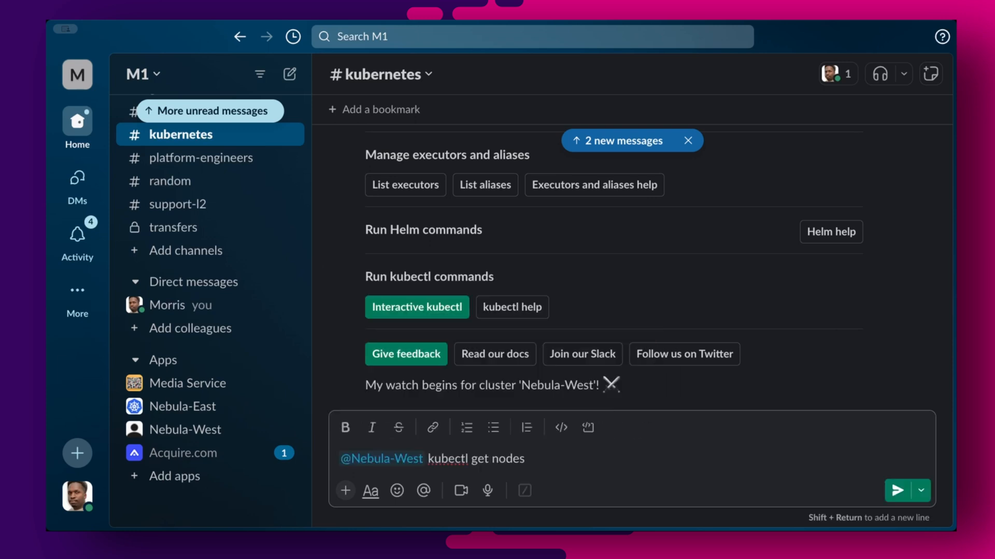
left_click(896, 490)
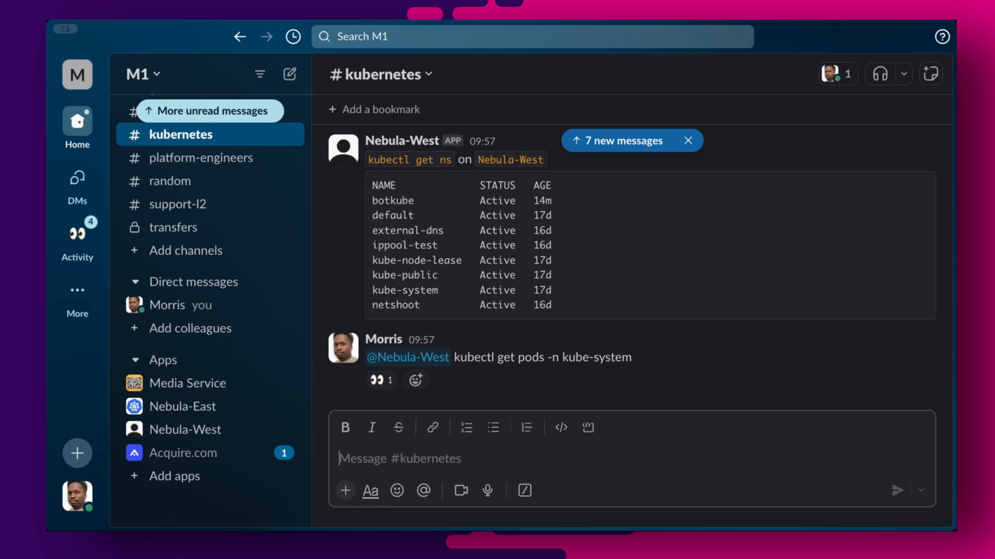
scroll("down", 3)
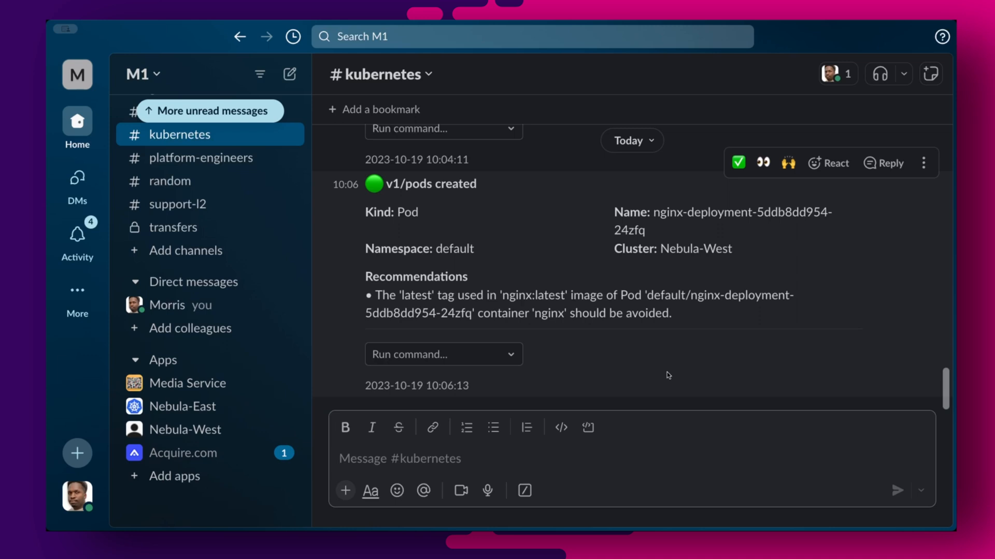
Open the Run command dropdown on the v1/pods created alert and pick an entry.
left_click(443, 354)
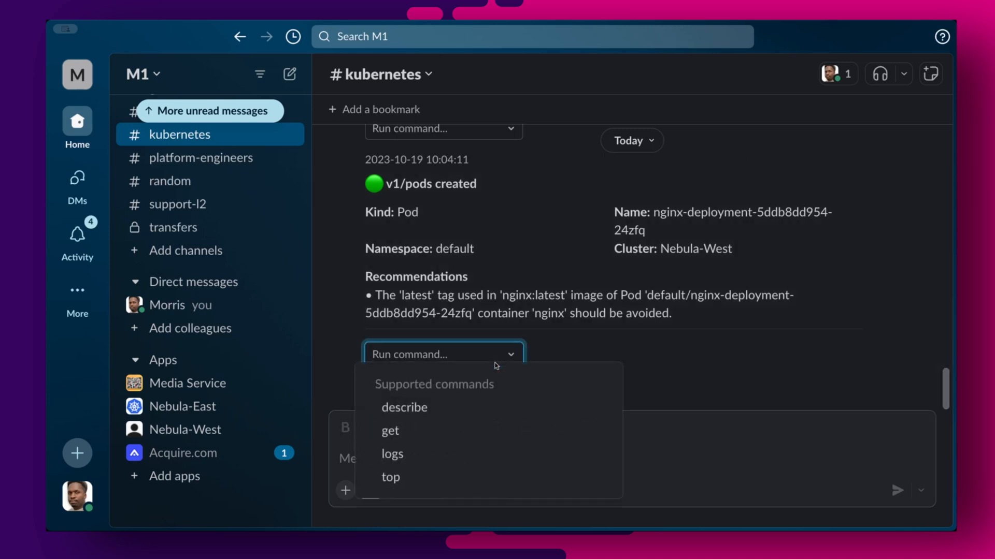
left_click(404, 407)
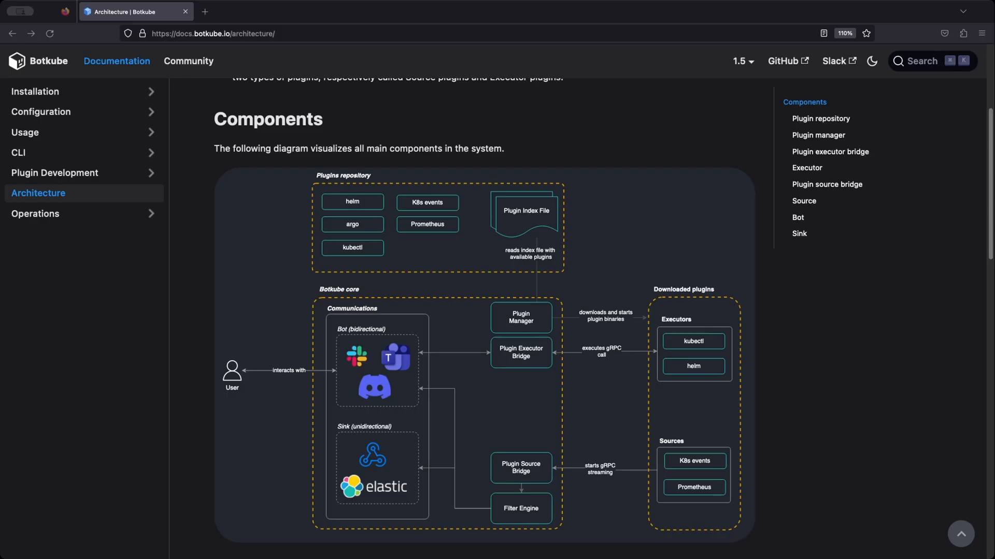
Scroll the docs and open Configuration > Action to read about show-logs-on-error.
scroll("down", 3)
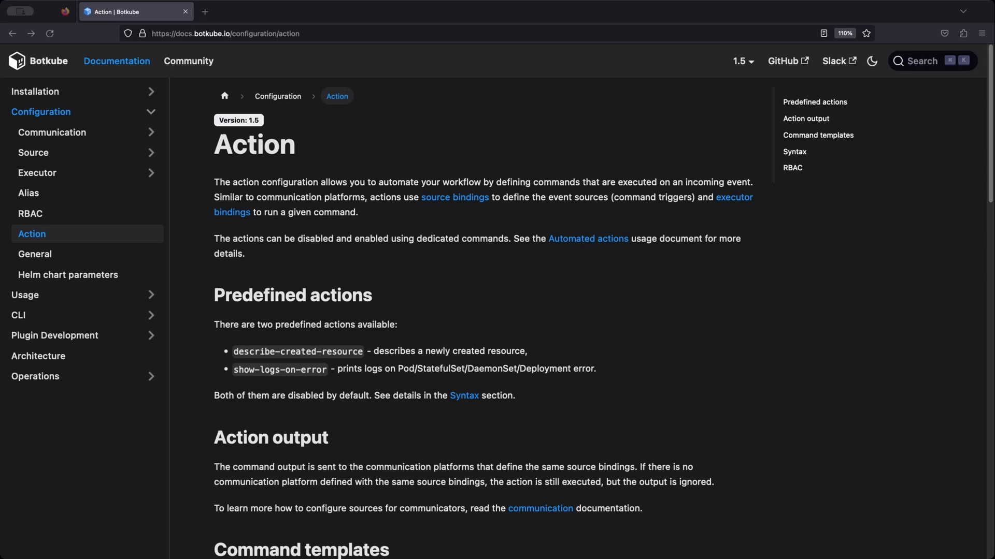
left_click(28, 193)
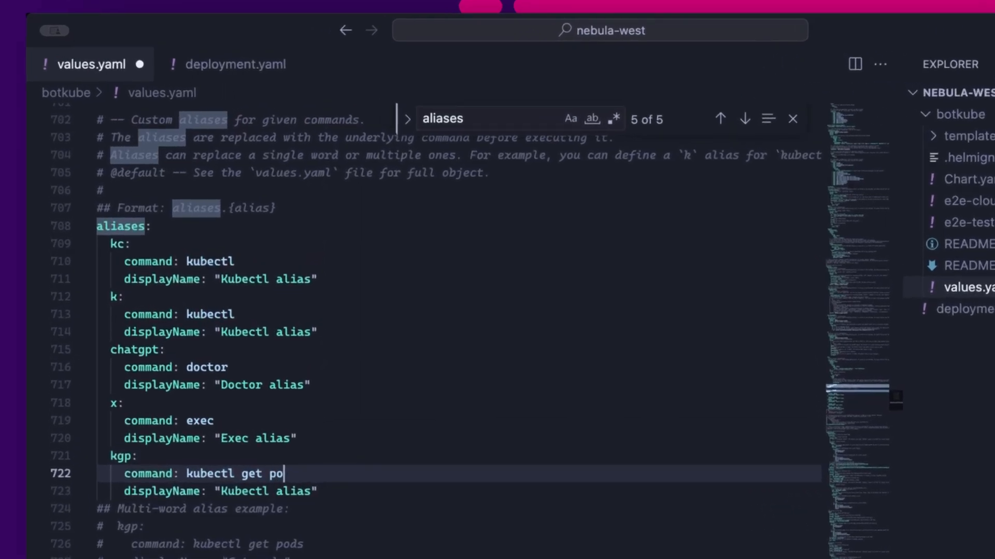
Add alias kgp for 'kubectl get pods' with displayName 'Kubectl alias' under aliases.
type("ds")
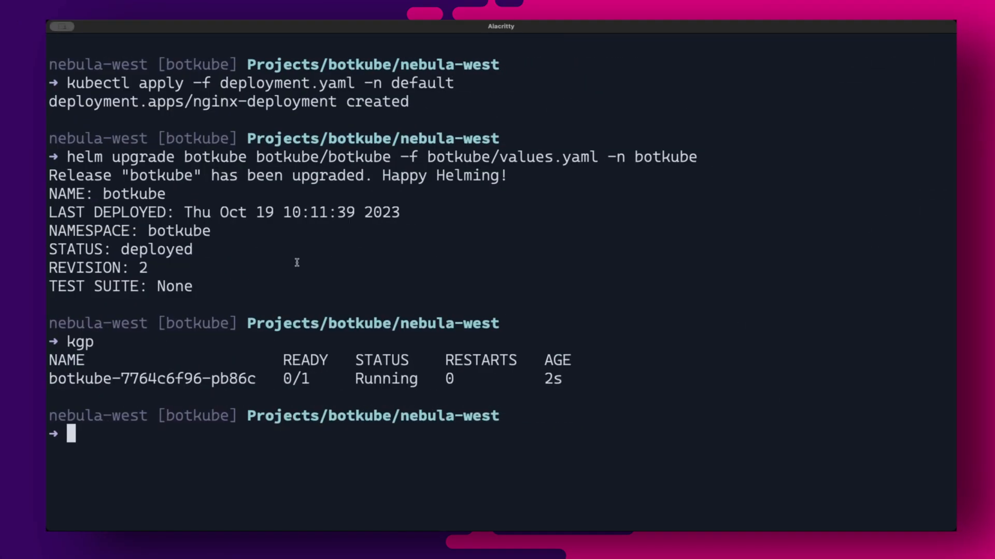
type("kgp")
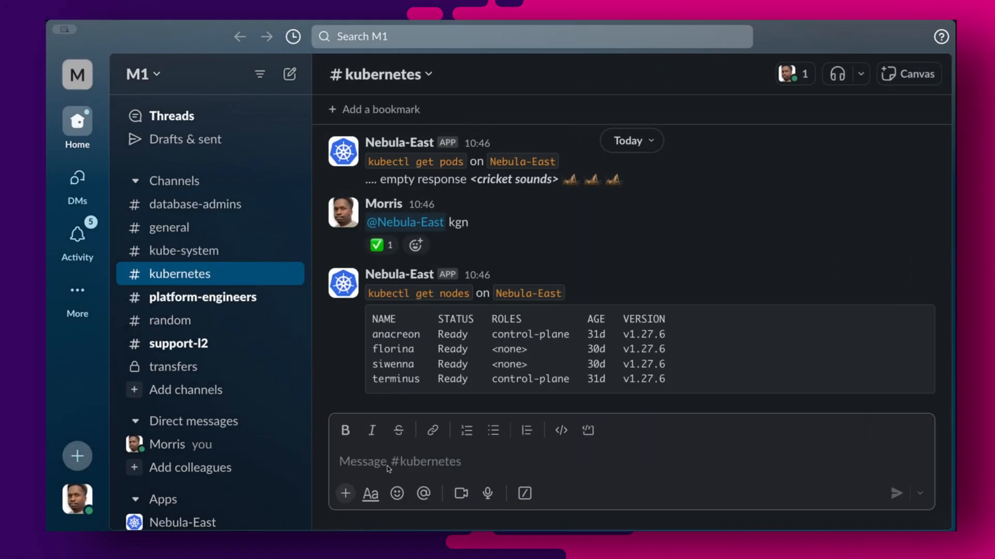
Send 'kubectl get nodes' to Nebula-East and Nebula-West in #kubernetes and read both node lists.
type("@Nebula-East")
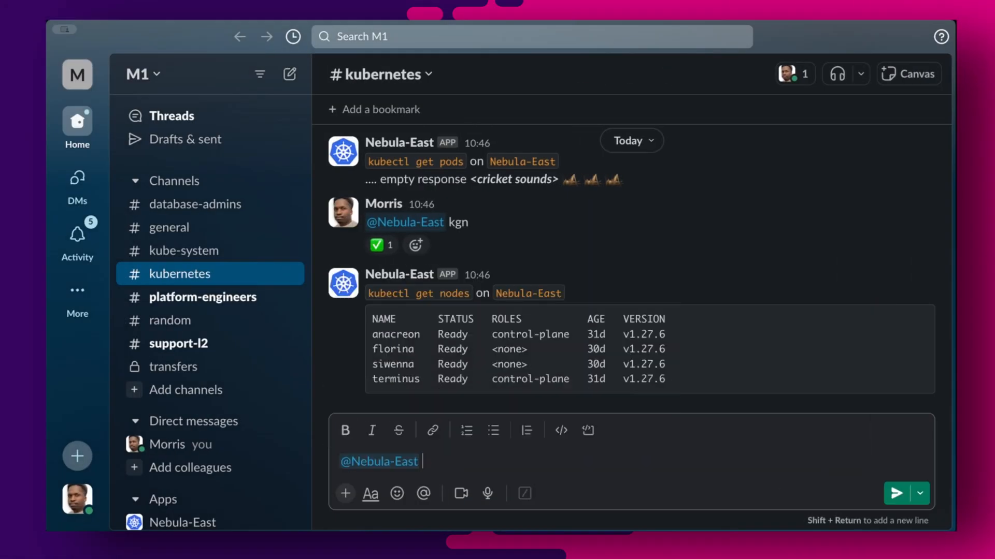
type("kube")
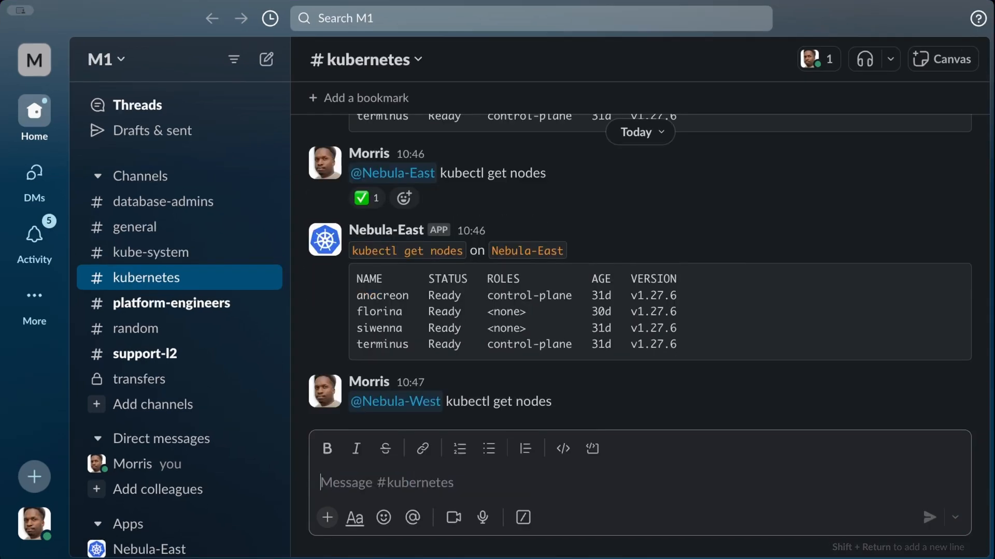
scroll("down", 3)
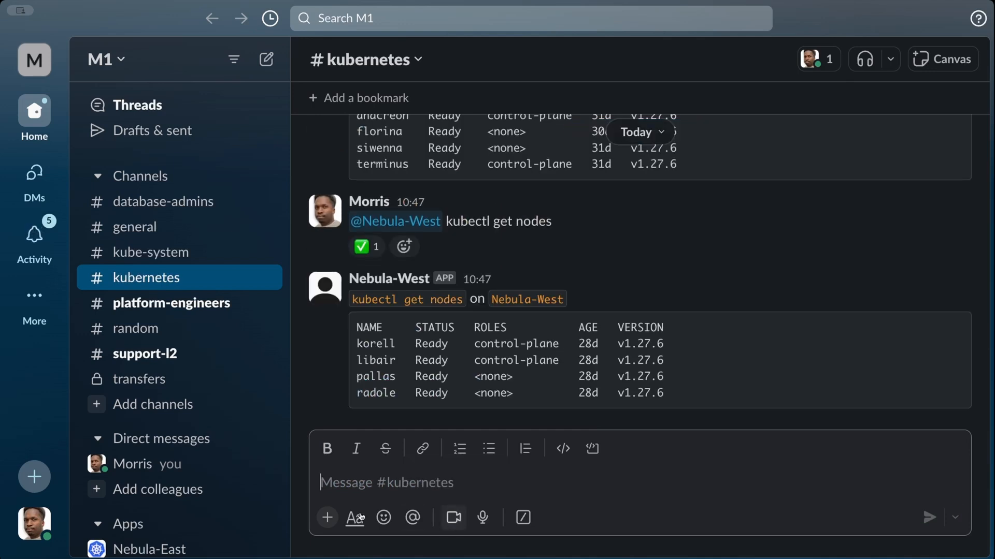
left_click(171, 303)
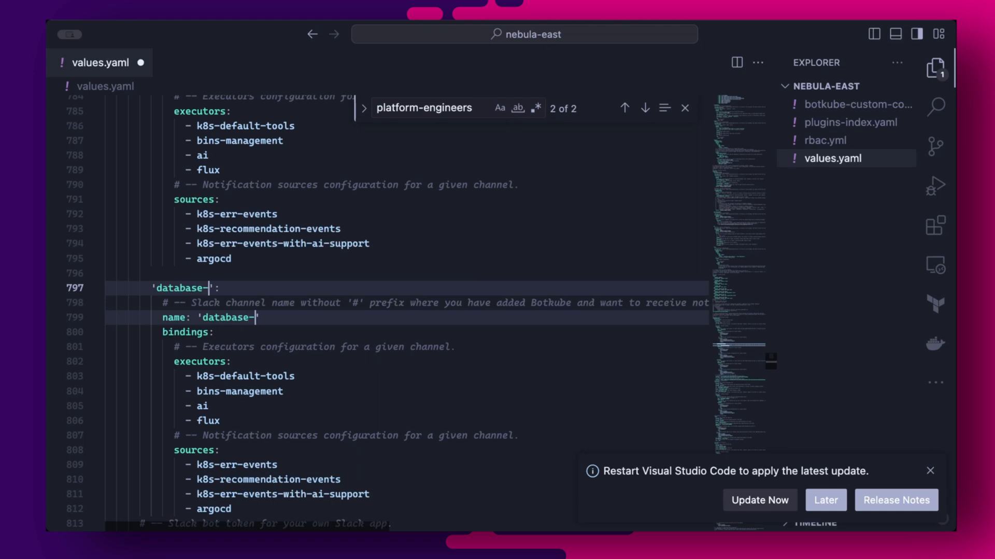
Find the platform-engineers block in values.yaml and duplicate it as 'database-admins'.
type("engi")
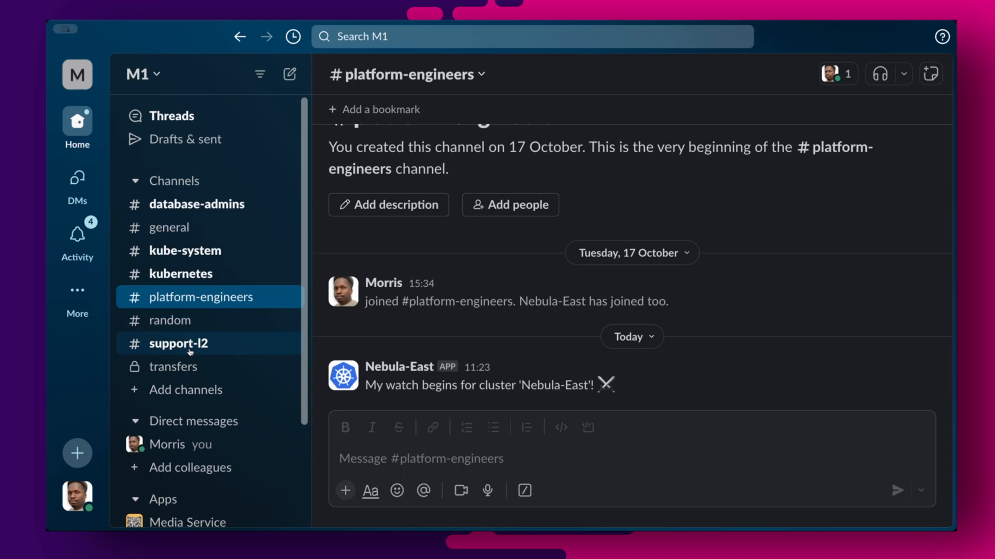
left_click(179, 342)
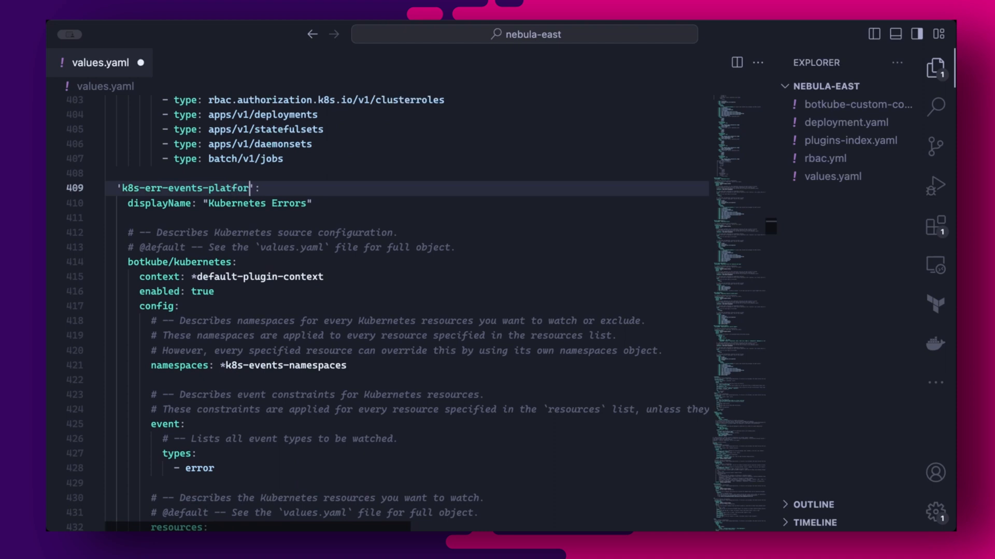
Bind platform-engineers to k8s-err-events-platform and database-admins to k8s-err-events-database, then save values.yaml.
type("m")
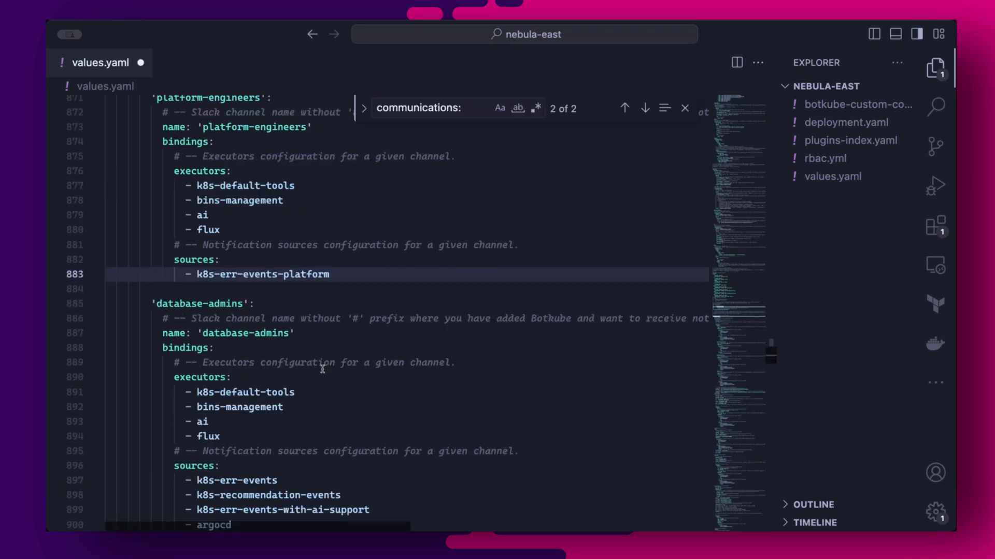
scroll("down", 3)
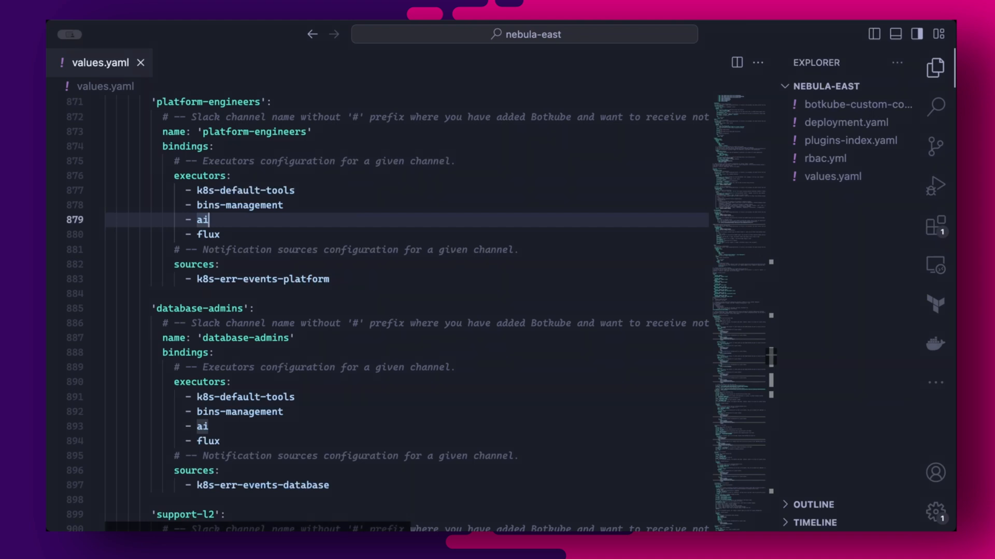
mouse_move(664, 247)
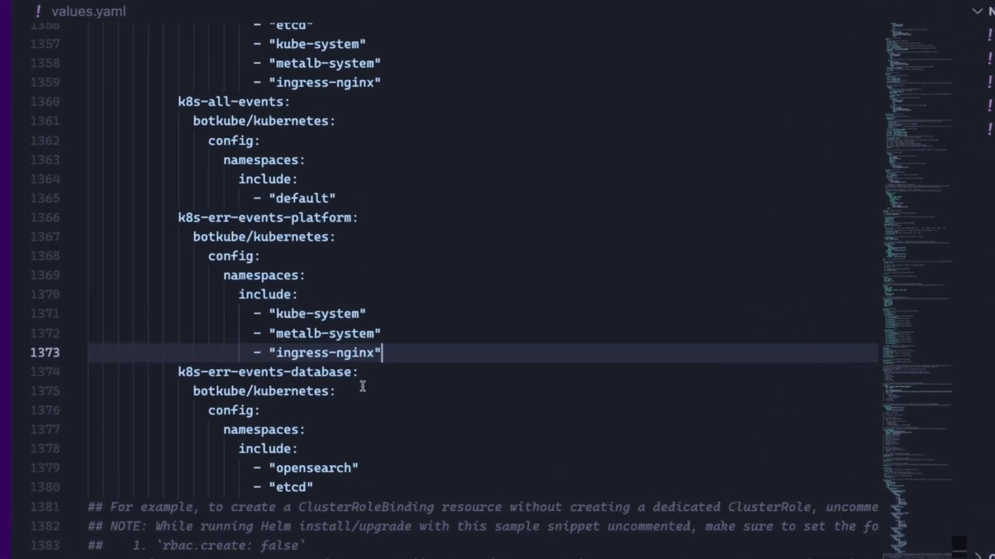
Include kube-system, metallb-system, ingress-nginx for platform errors, and opensearch, etcd for database errors.
scroll("down", 3)
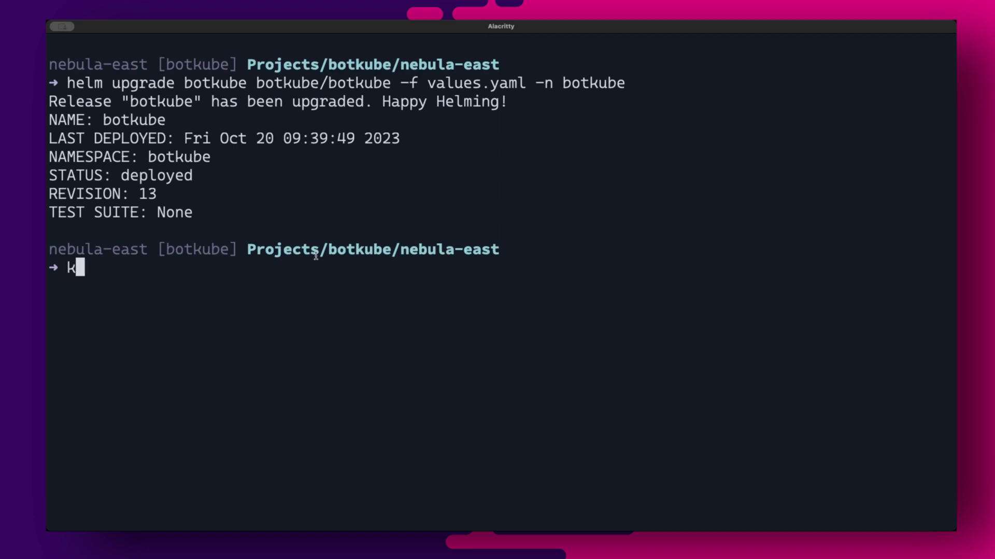
Upgrade Botkube with values.yaml and apply deployment.yaml to etcd, opensearch, kube-system and metallb-system.
type("g")
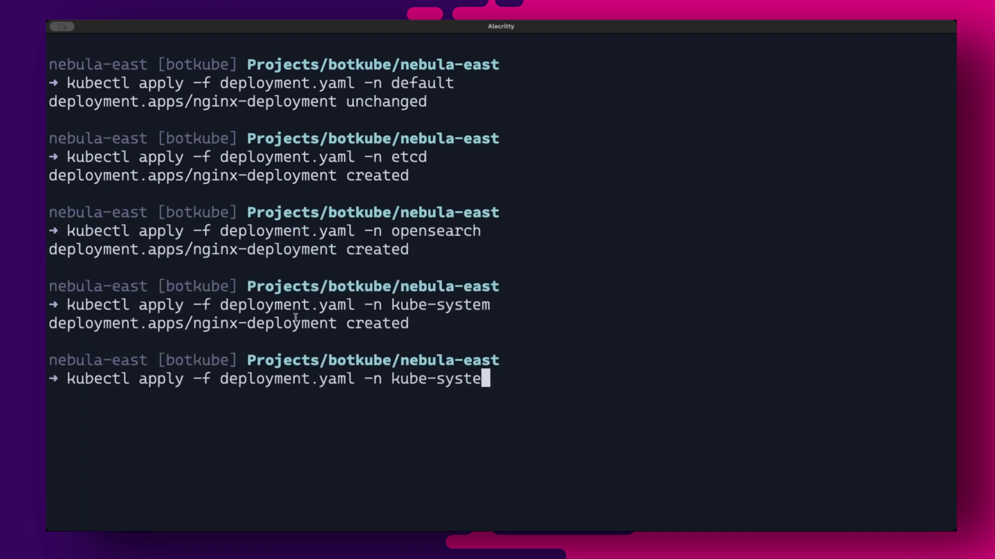
type("metallb-system")
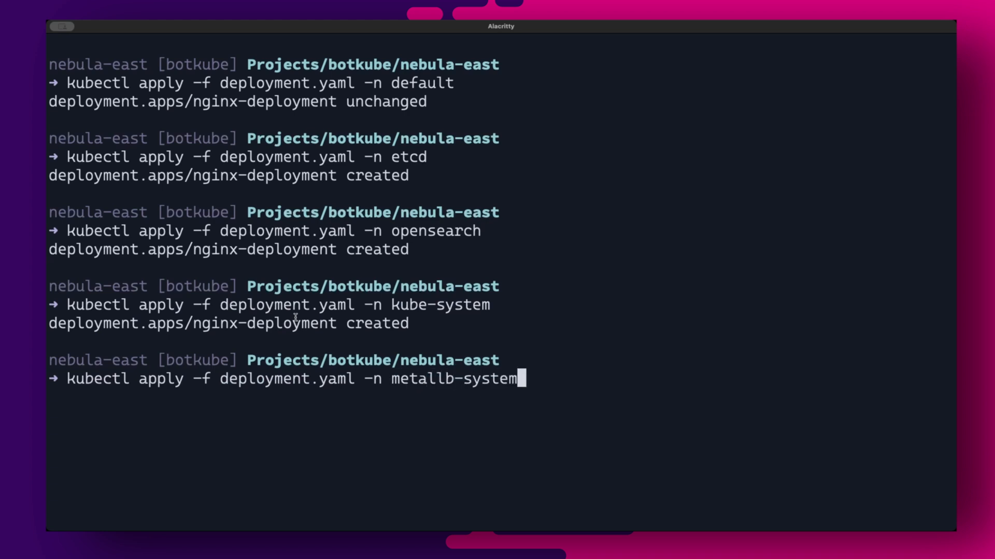
key("enter")
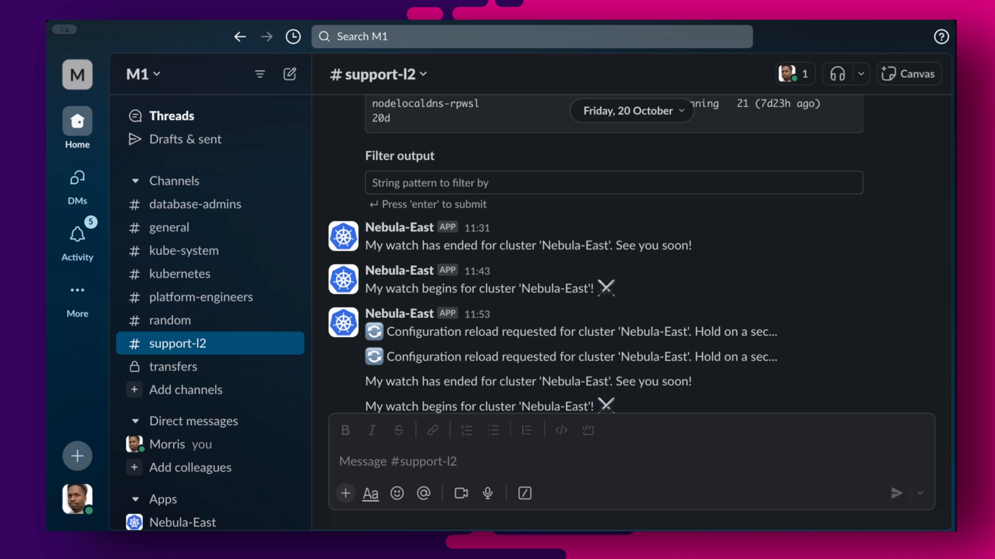
Check #database-admins, then find the metallb-system pod BackOff alert in #platform-engineers.
left_click(195, 203)
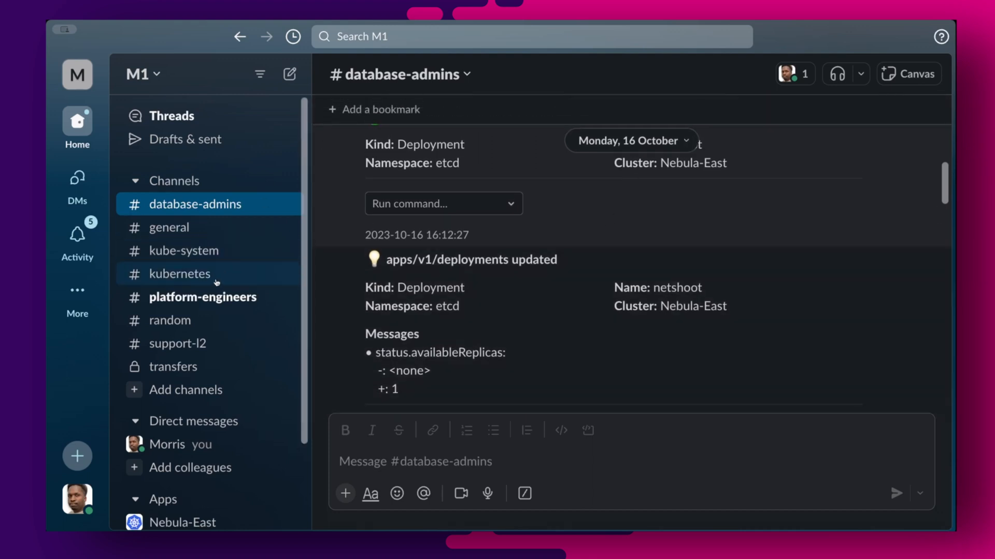
left_click(204, 297)
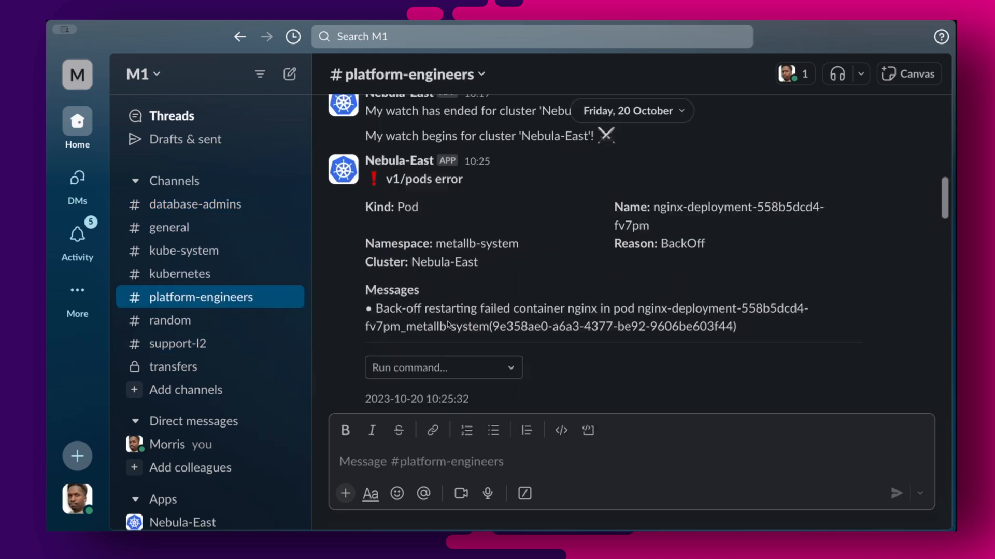
scroll("down", 3)
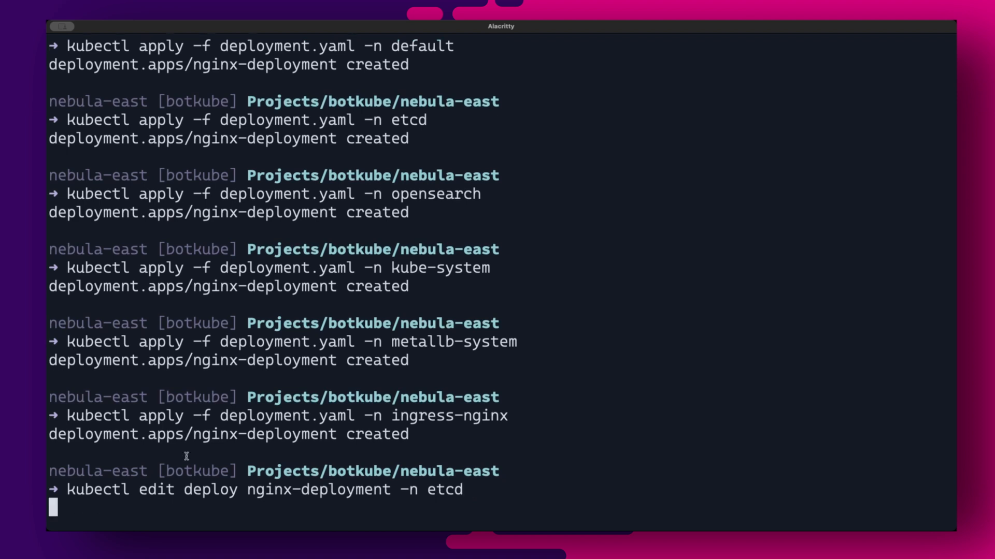
Edit nginx-deployment in the etcd namespace with kubectl edit and scroll through its manifest.
key("enter")
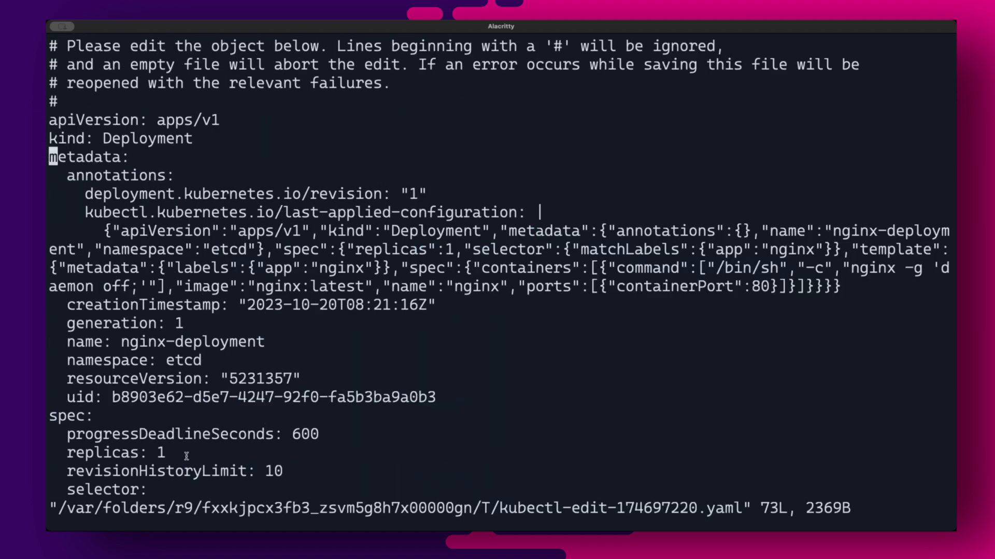
scroll("down", 3)
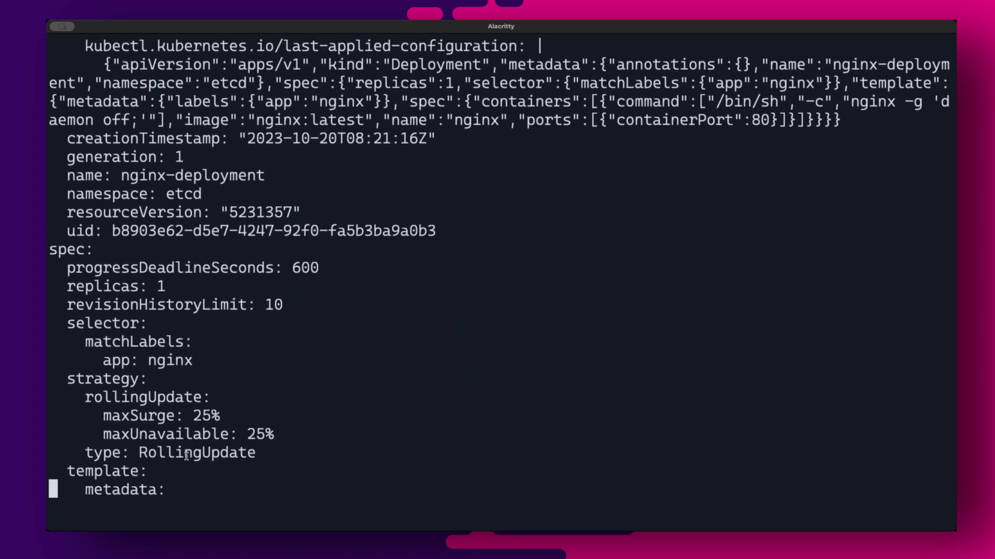
scroll("down", 3)
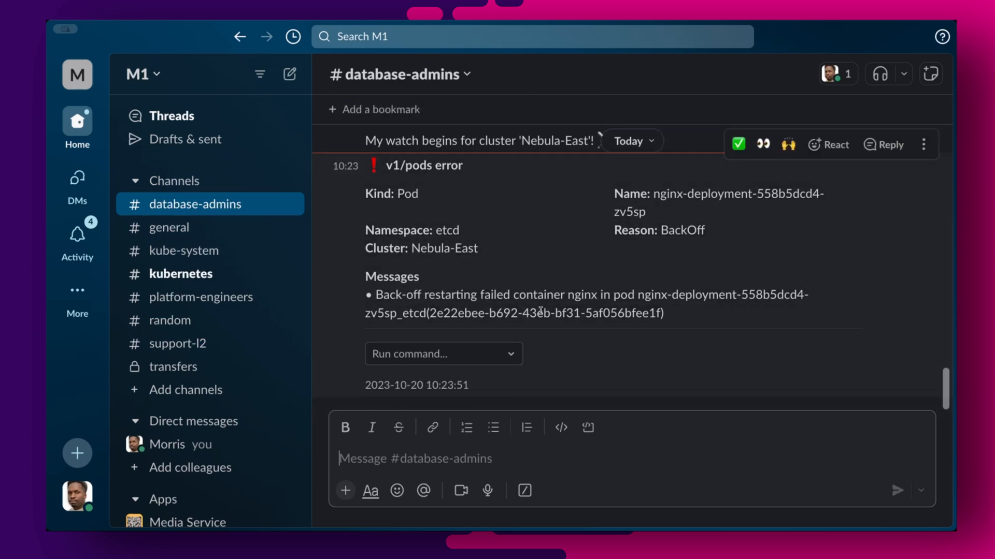
Switch between team channels to find the etcd pod BackOff alert in #database-admins.
left_click(201, 297)
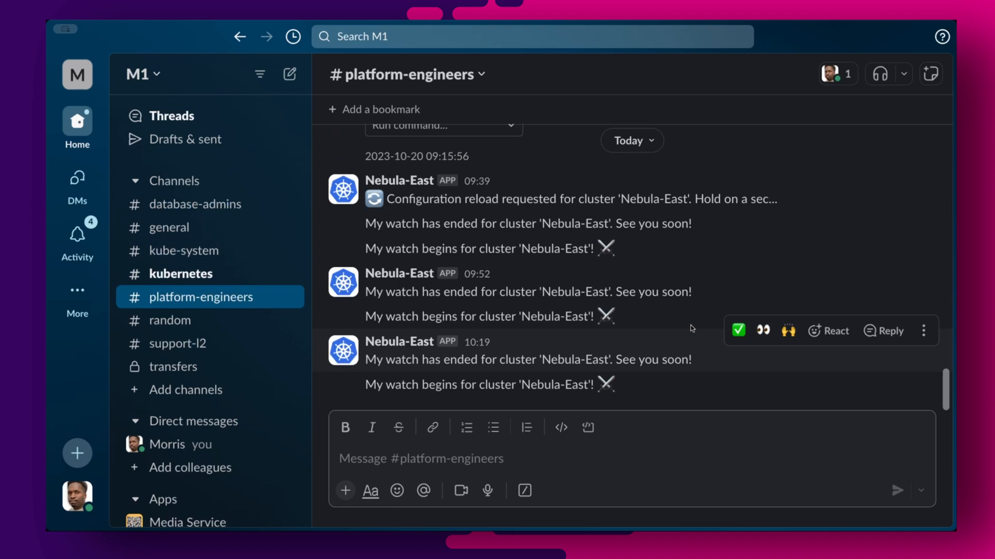
left_click(184, 343)
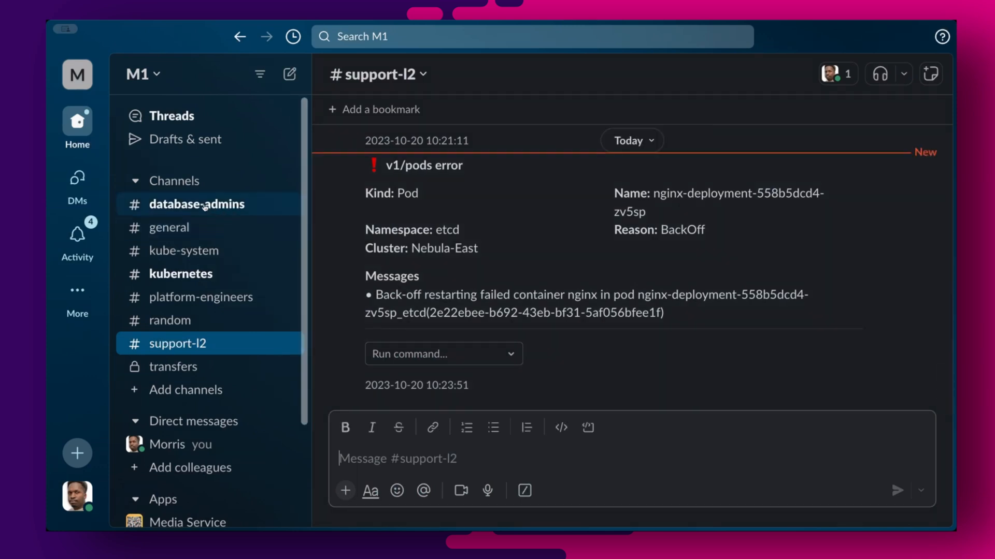
left_click(195, 204)
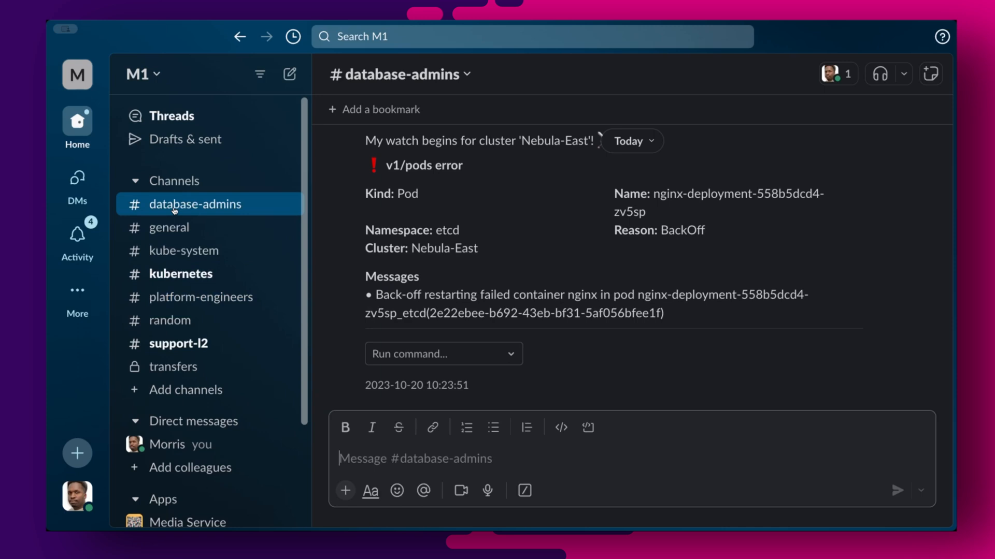
left_click(203, 297)
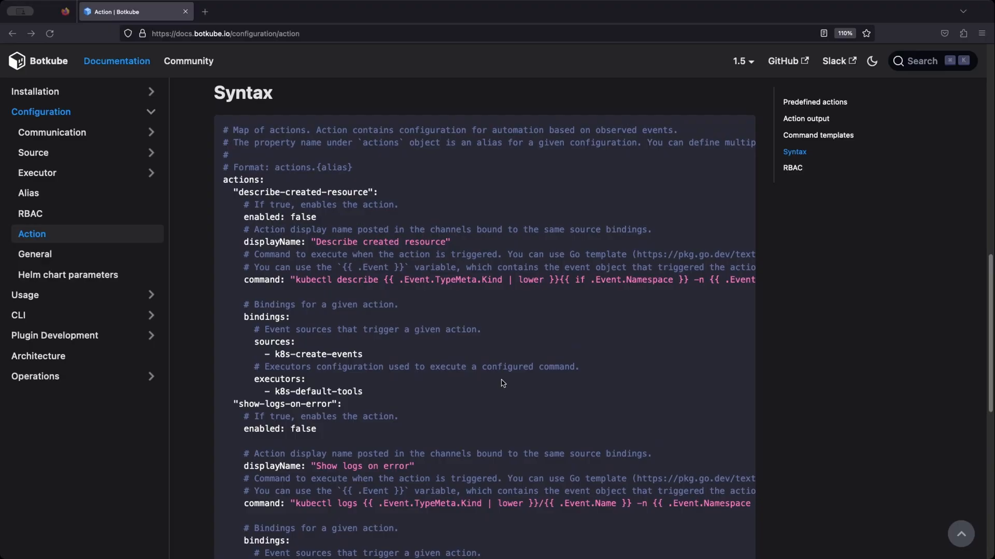
mouse_move(9, 555)
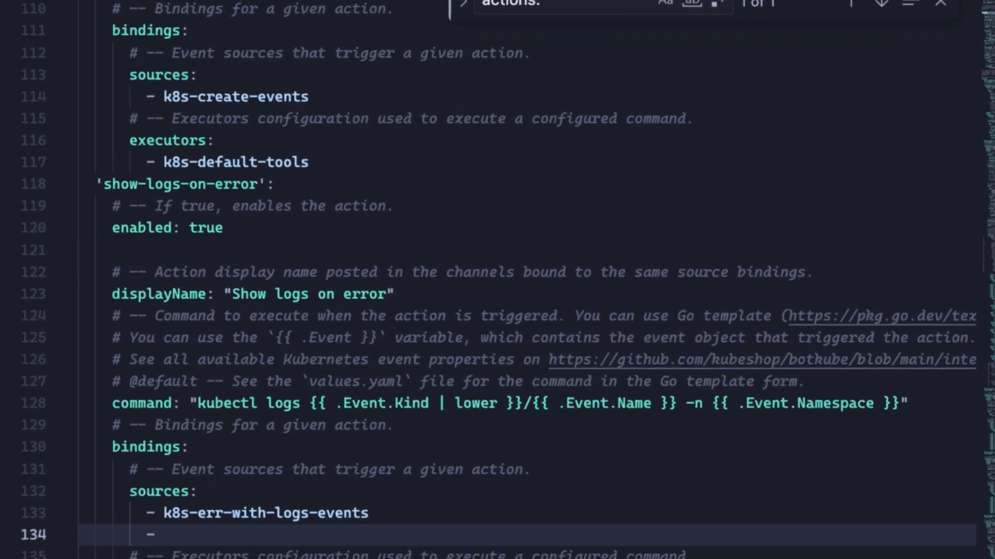
Add '- k8s-err-events' under the show-logs-on-error binding sources in values.yaml.
type("k8s-err")
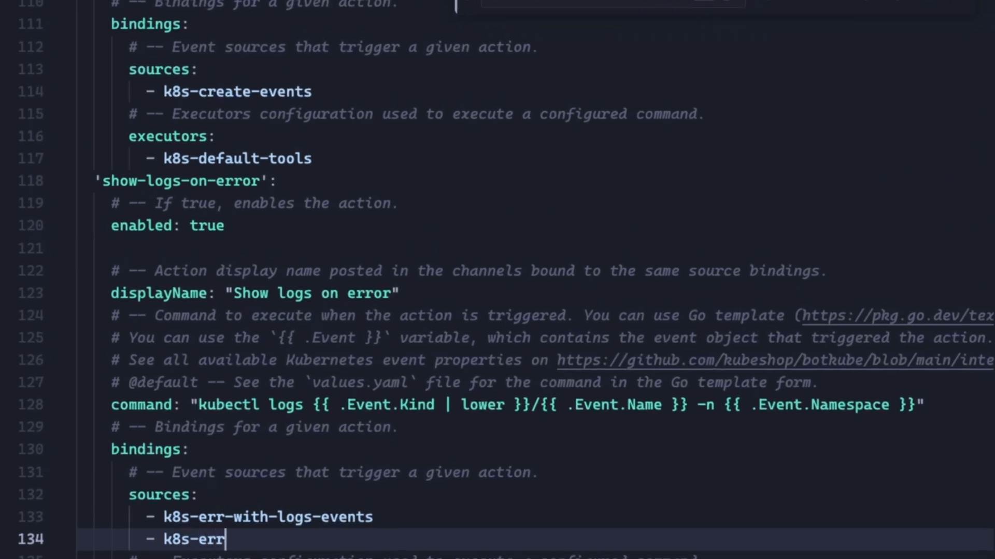
type("-events")
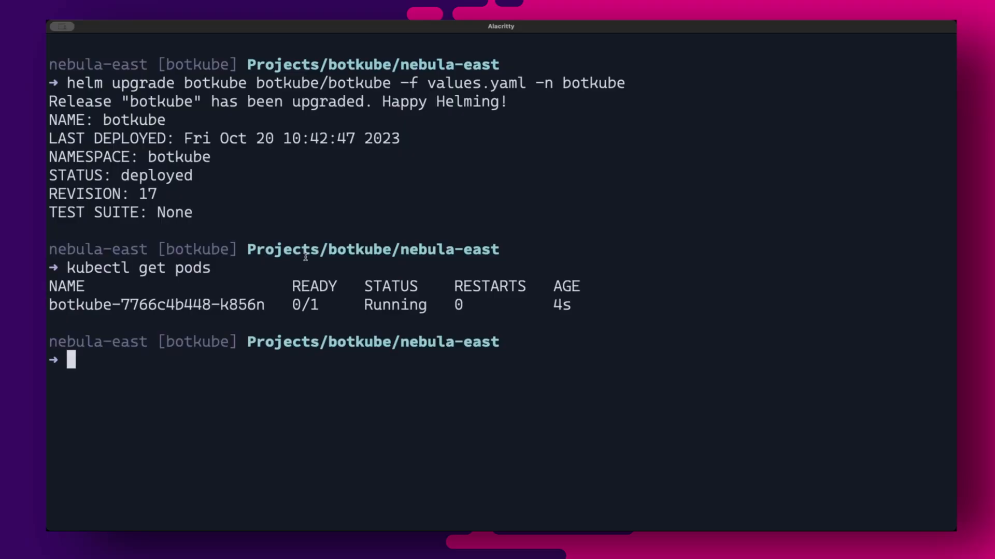
Run kubectl apply -f deployment.yaml in the default namespace.
type("kubectl apply -f deployment.yaml -n")
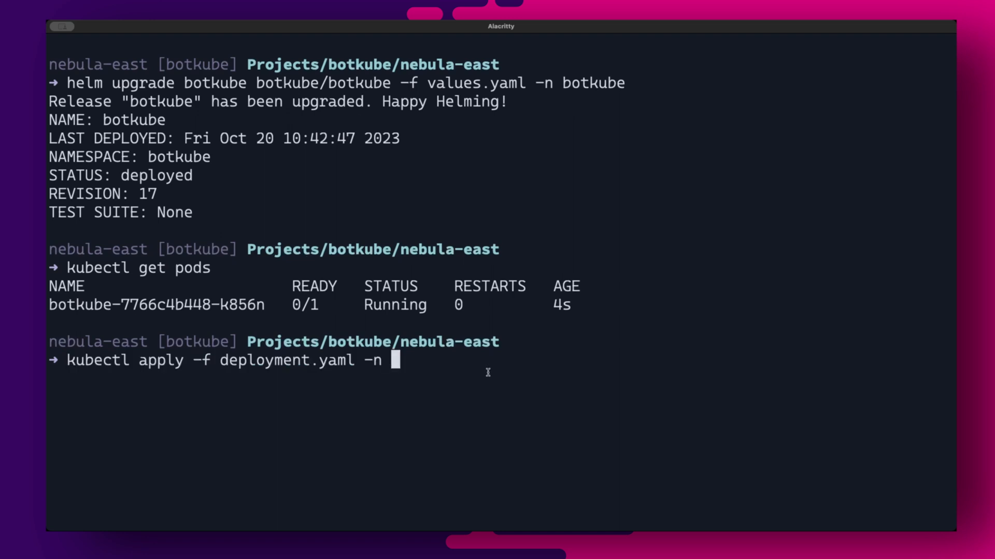
type("default")
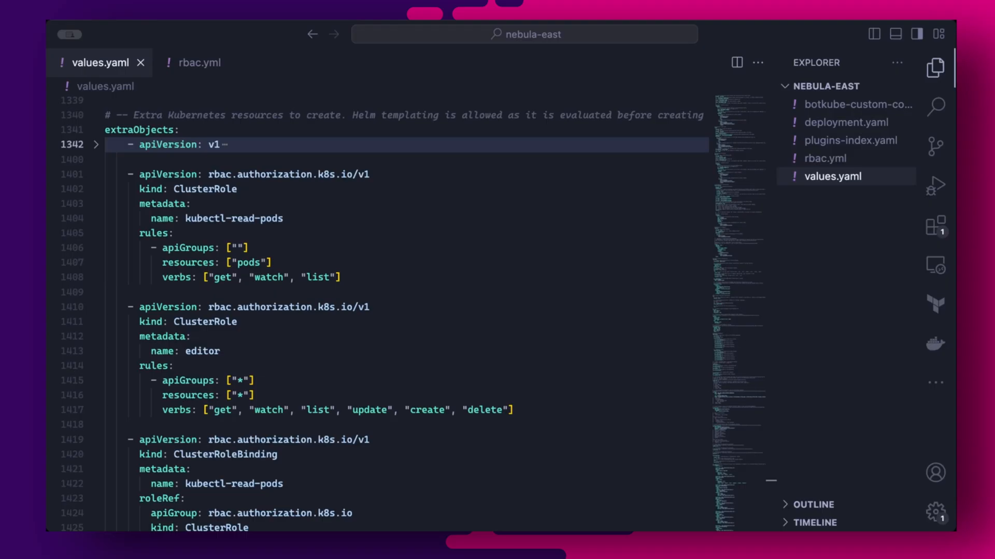
mouse_move(270, 338)
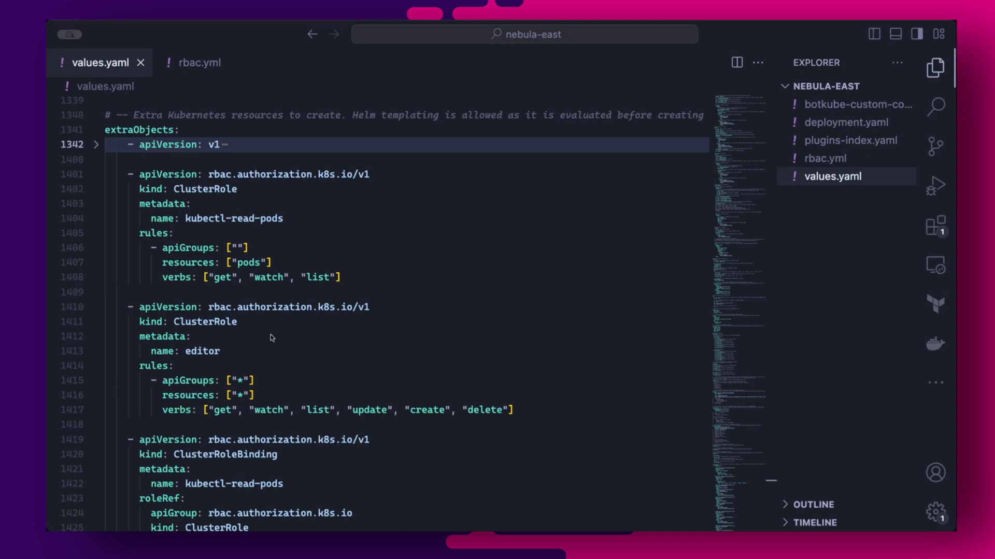
double_click(212, 189)
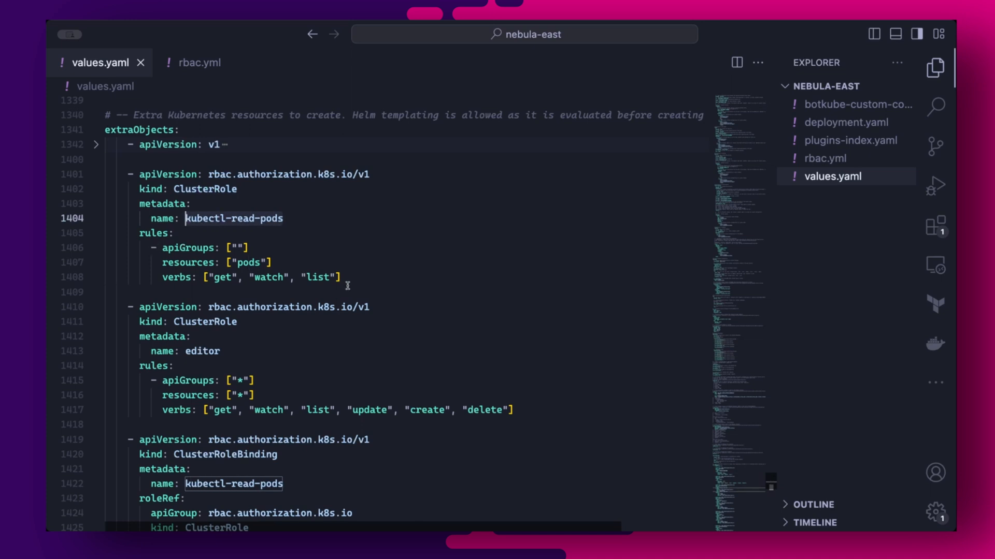
scroll("down", 3)
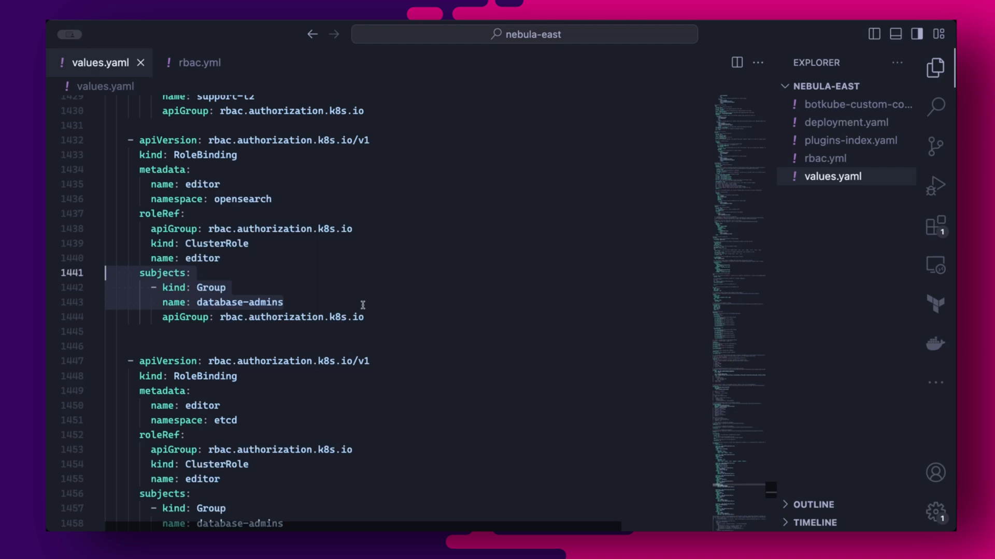
scroll("down", 3)
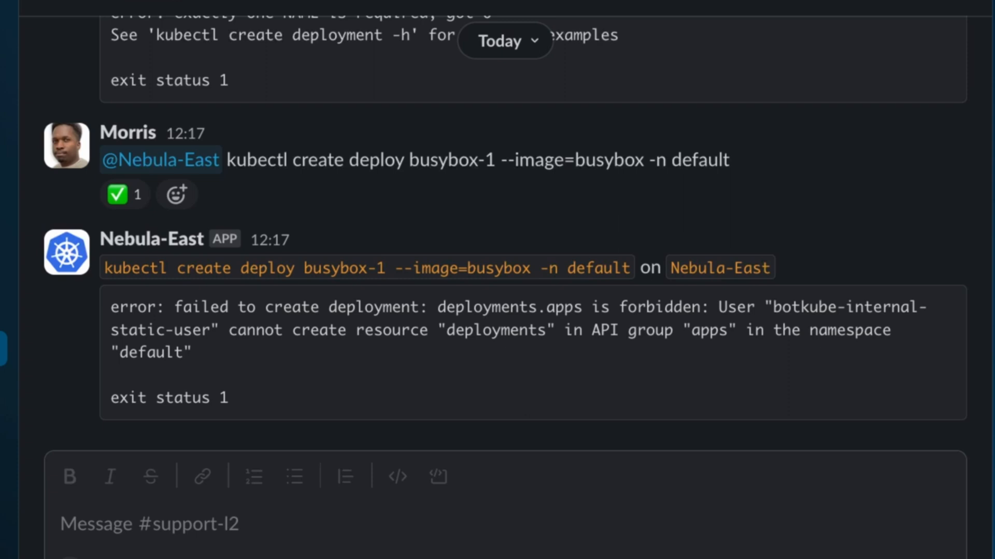
mouse_move(312, 252)
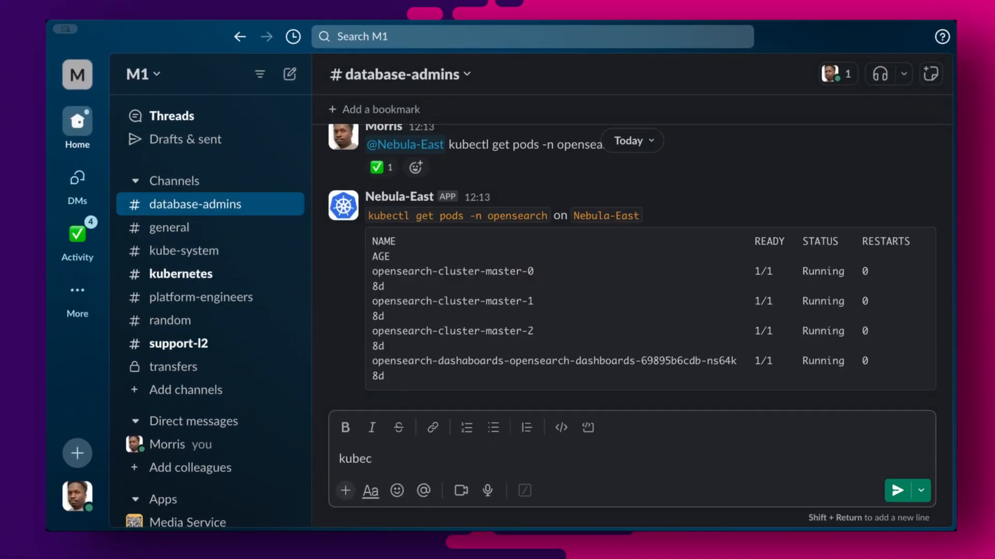
type("#")
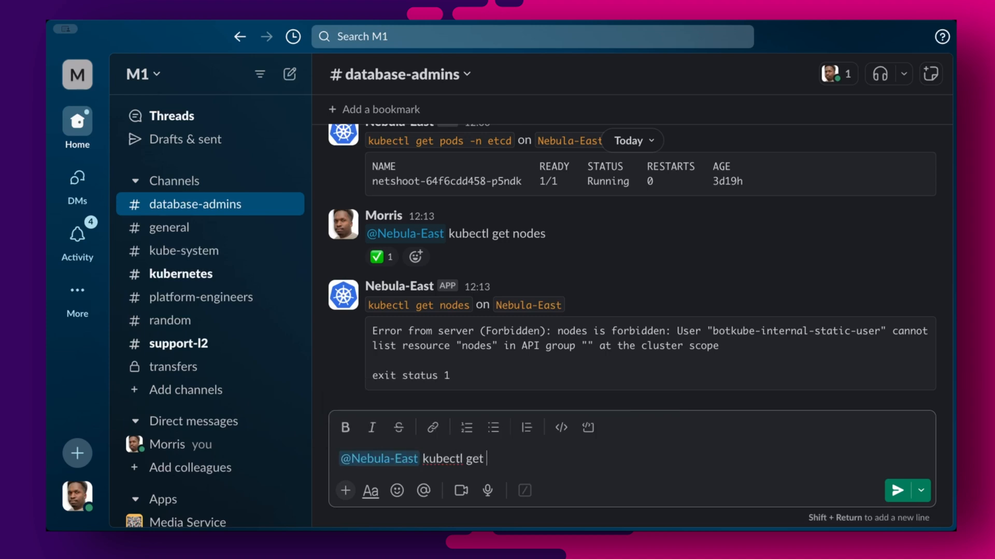
left_click(178, 343)
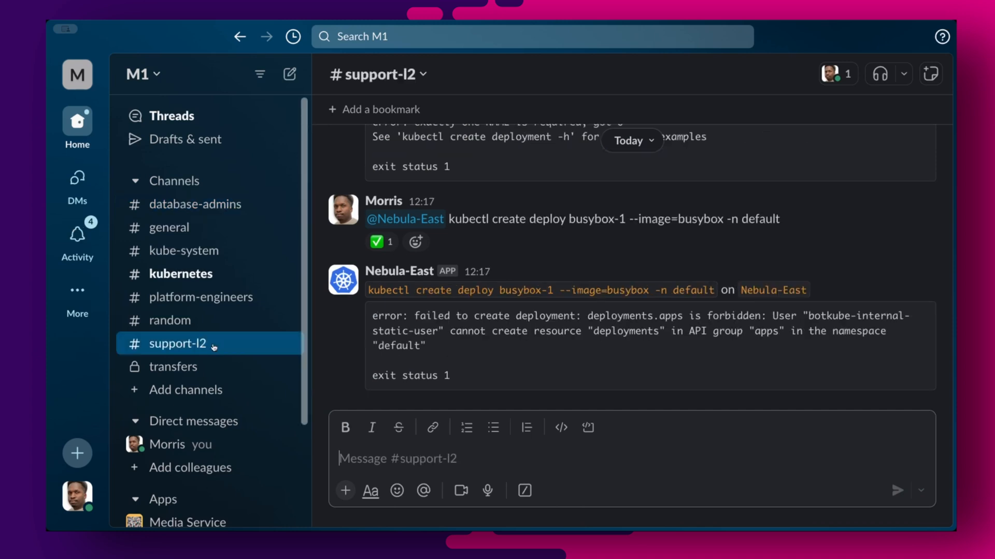
Switch to #platform-engineers and begin mentioning the Botkube bot.
left_click(200, 296)
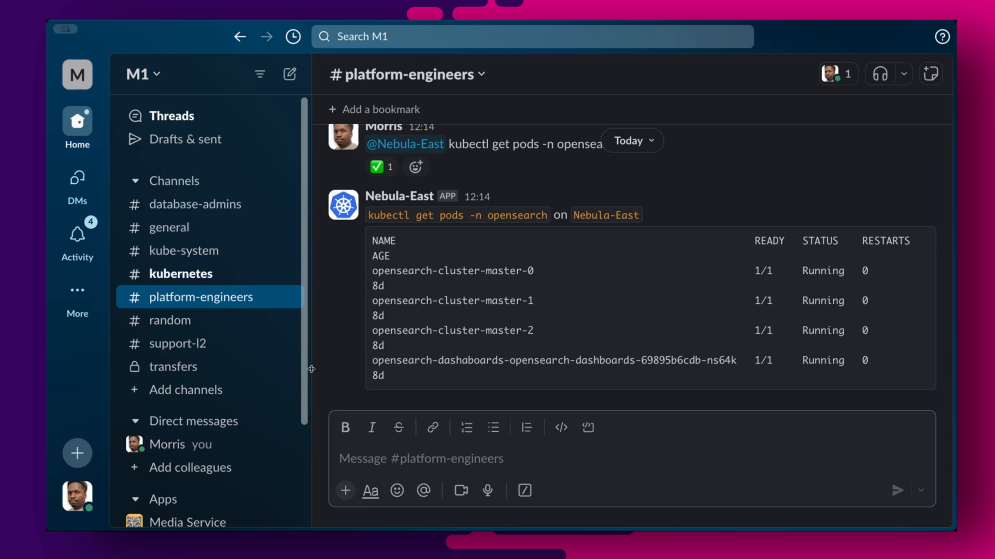
type("@ku")
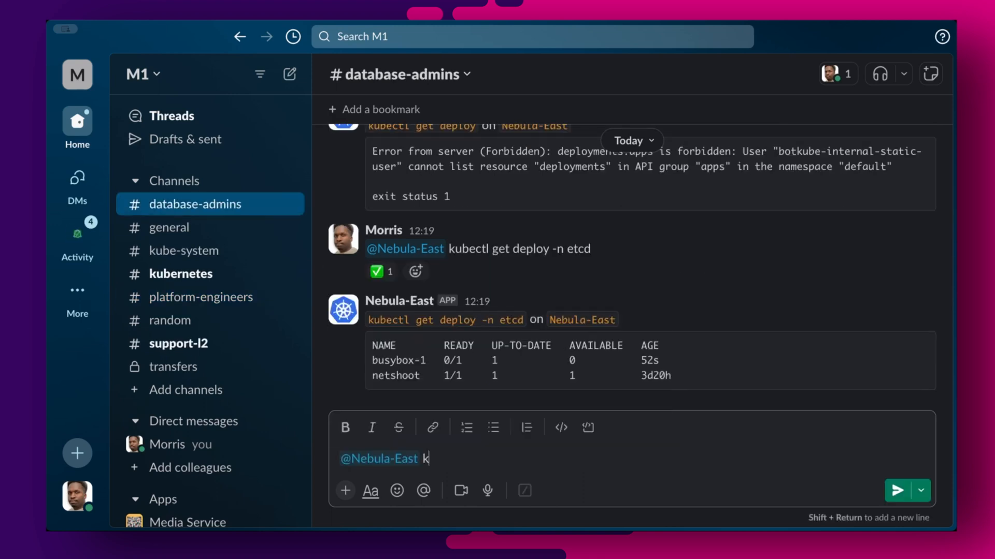
Compose the kubectl delete deploy busybox-1 command for Nebula-East.
type("ubectl d")
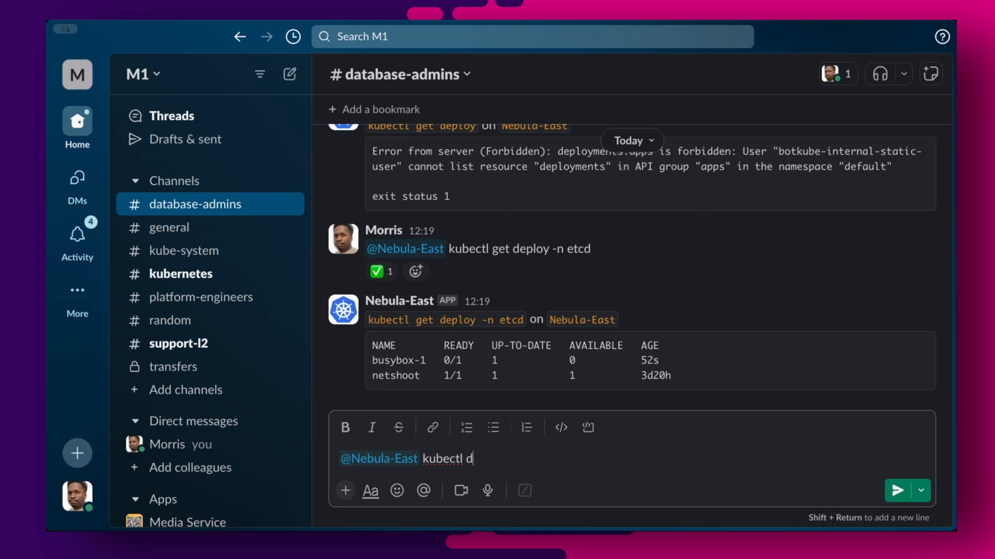
type("elete depl")
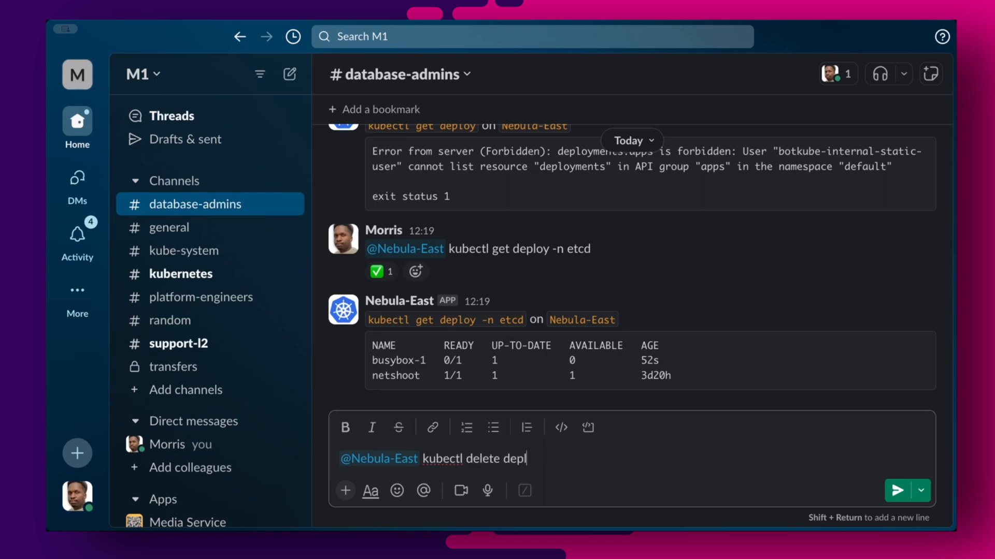
type("oy")
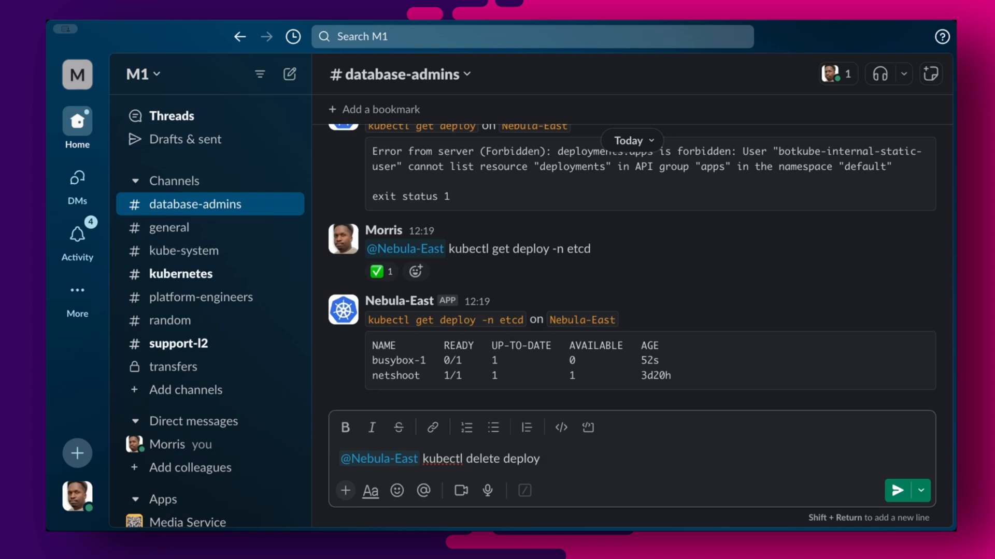
type("busy-bo")
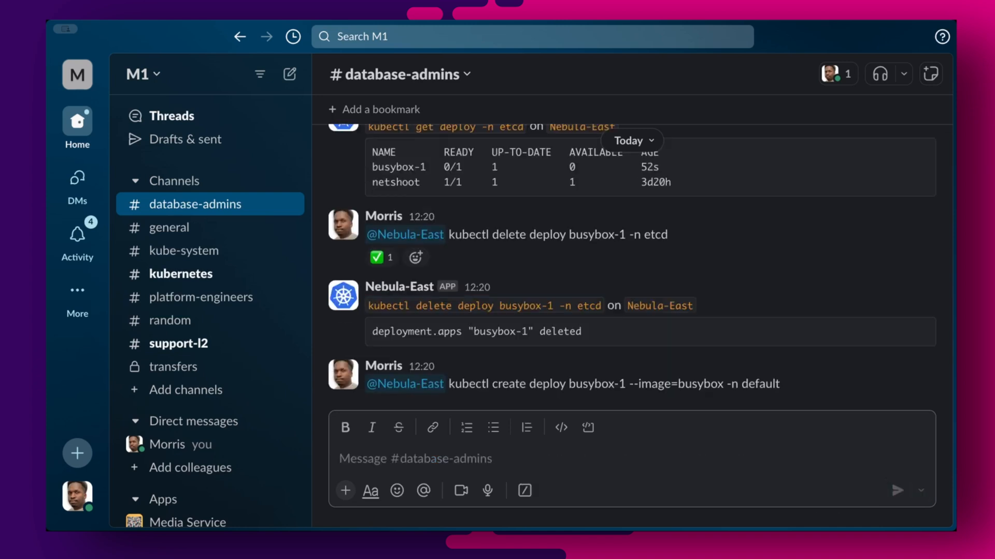
scroll("down", 3)
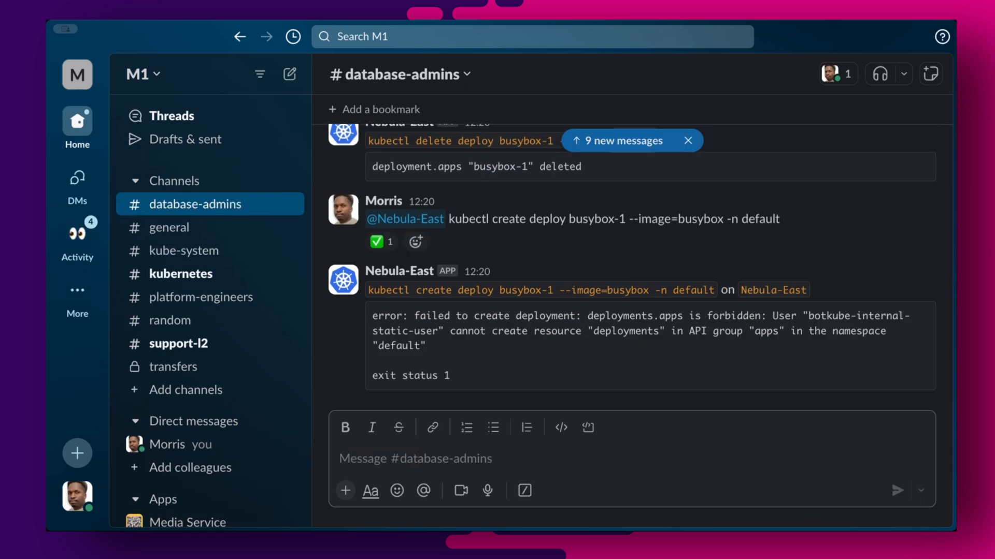